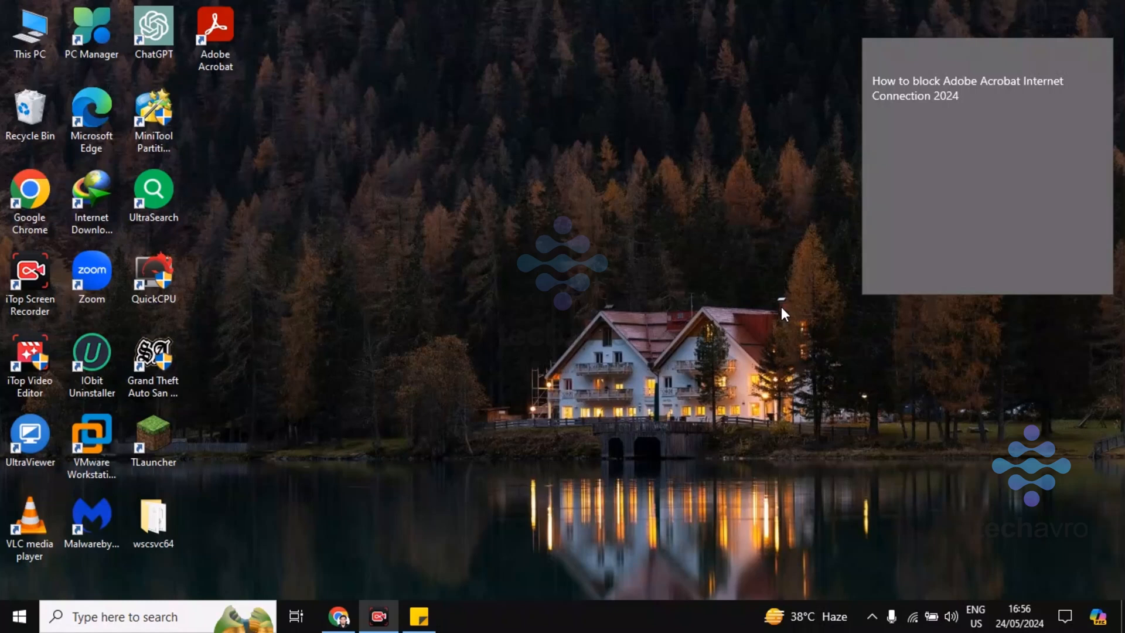
mouse_move(1000, 543)
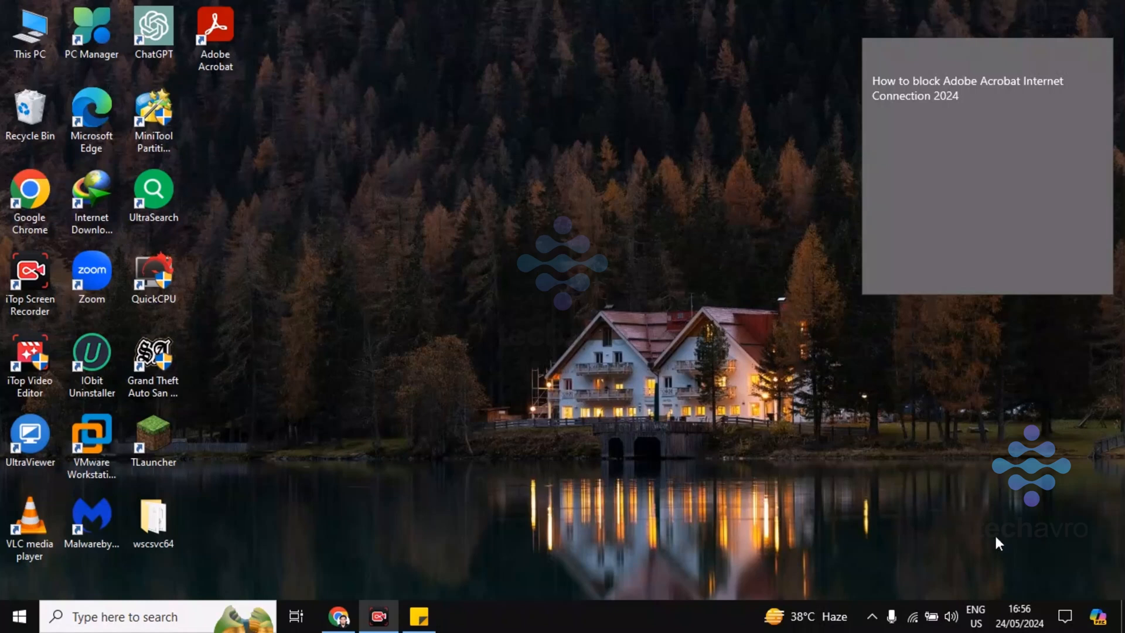
mouse_move(460, 510)
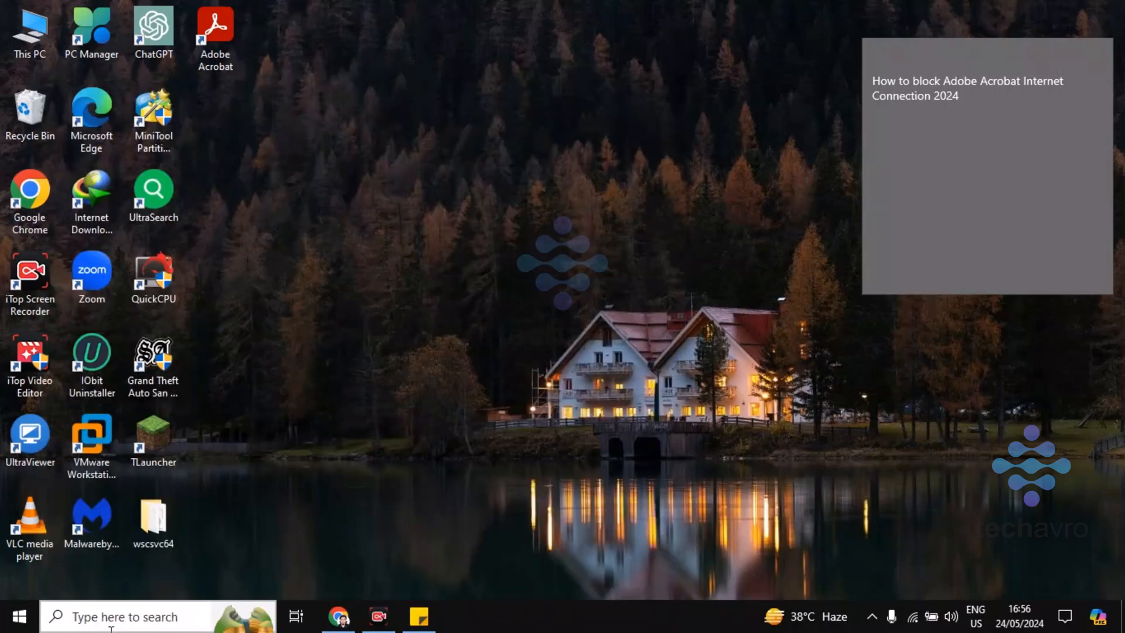
mouse_move(872, 601)
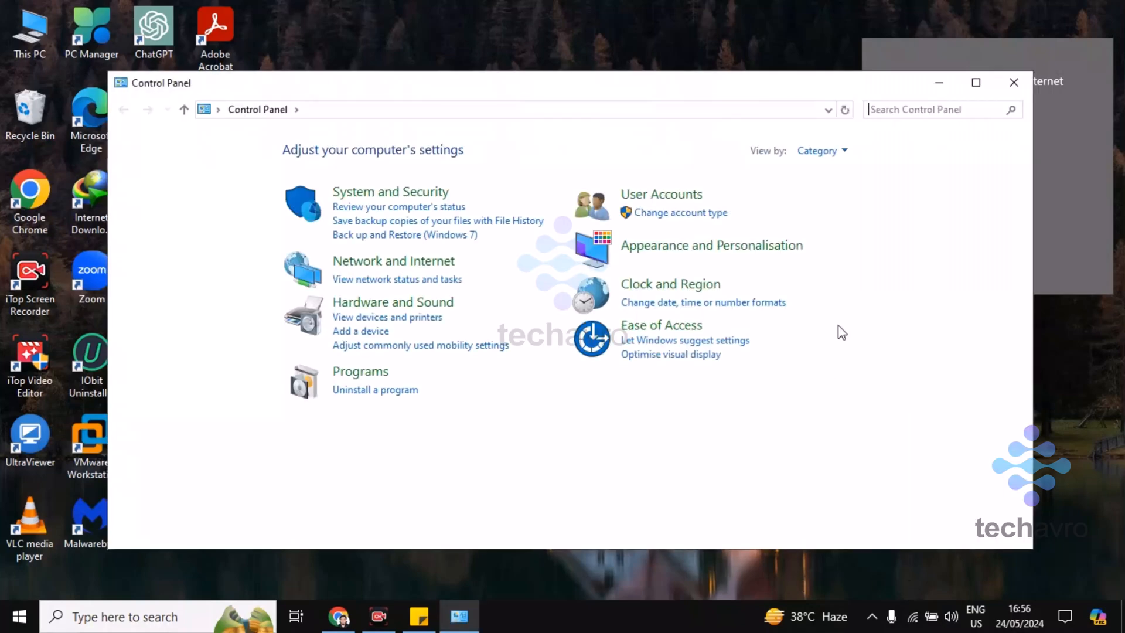
Search Control Panel for 'windows' so Windows Defender Firewall is listed
type("s")
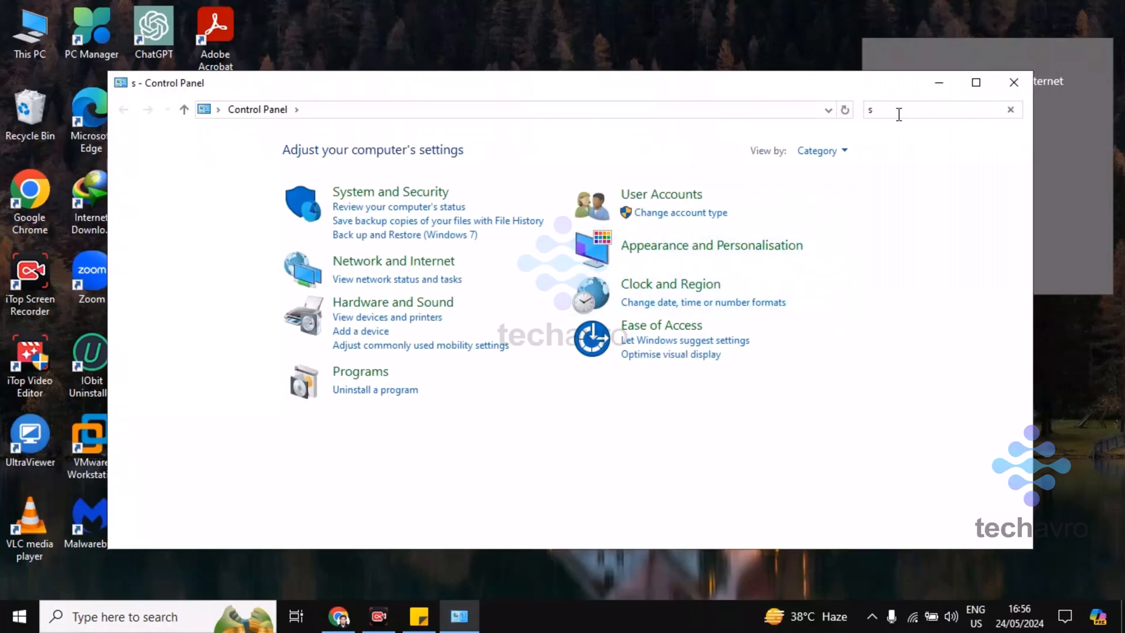
type("ind")
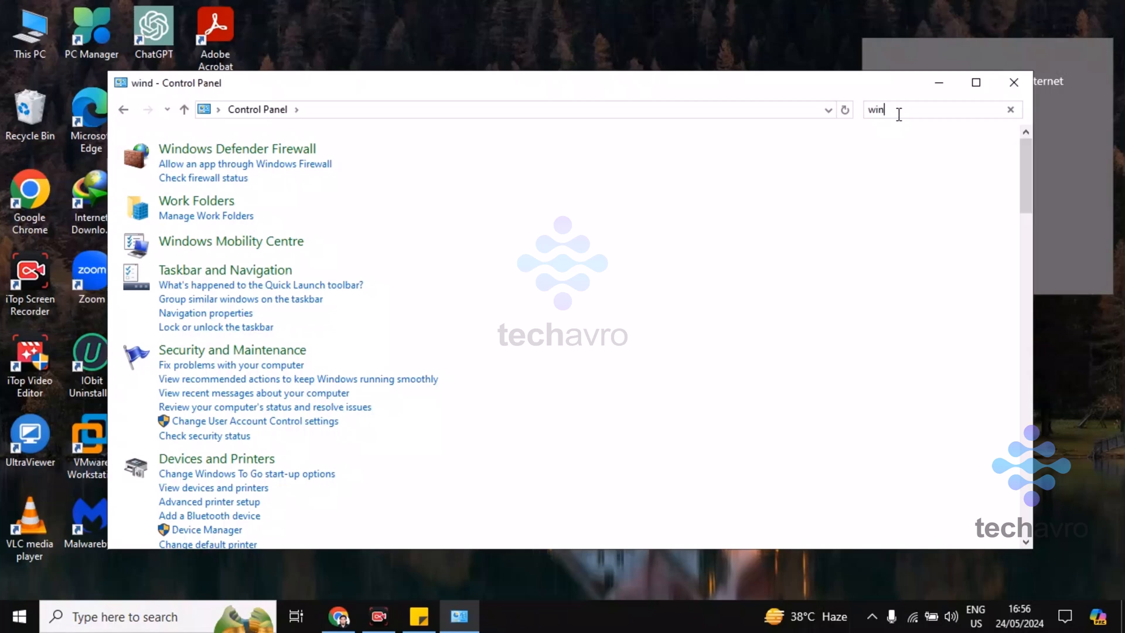
type("ows")
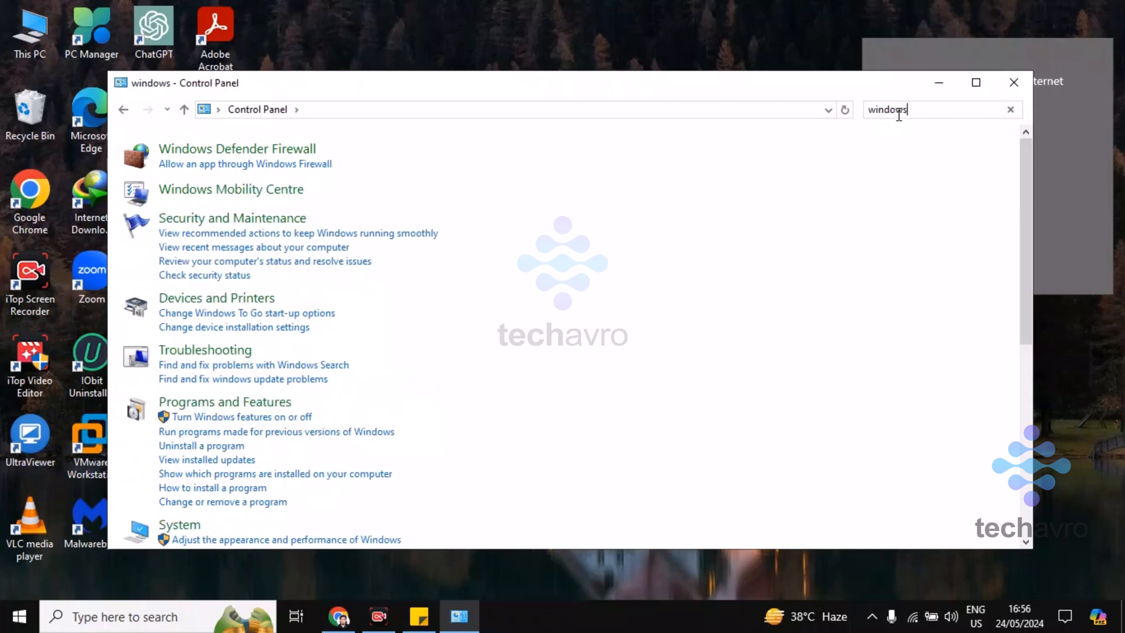
mouse_move(380, 191)
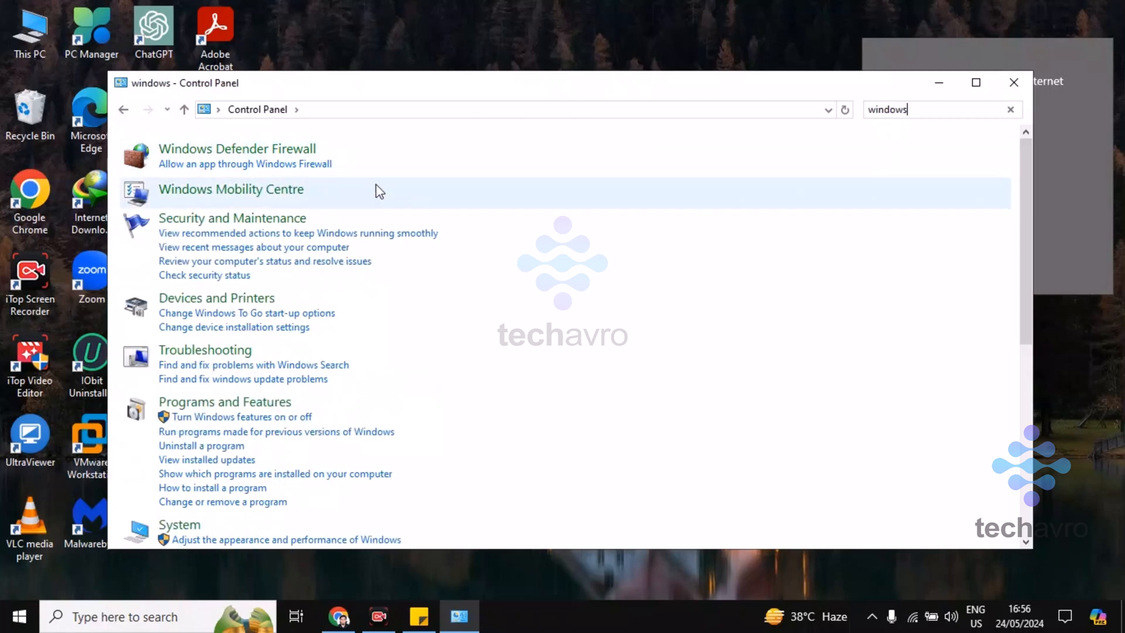
mouse_move(254, 156)
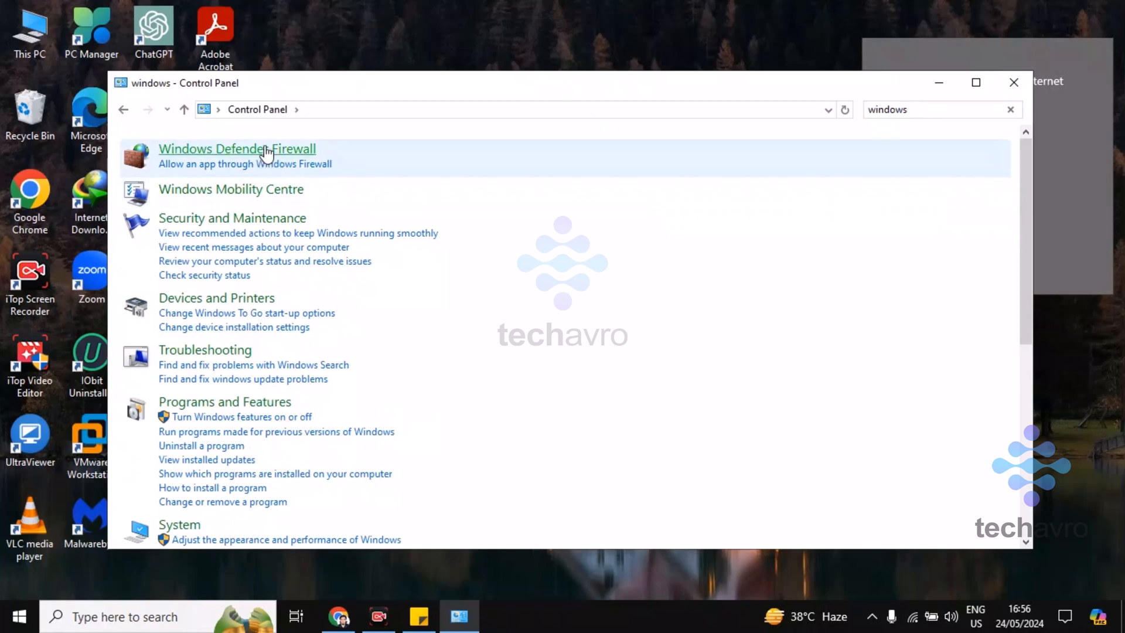
Go from the Windows Defender Firewall page into its Advanced settings console
left_click(236, 149)
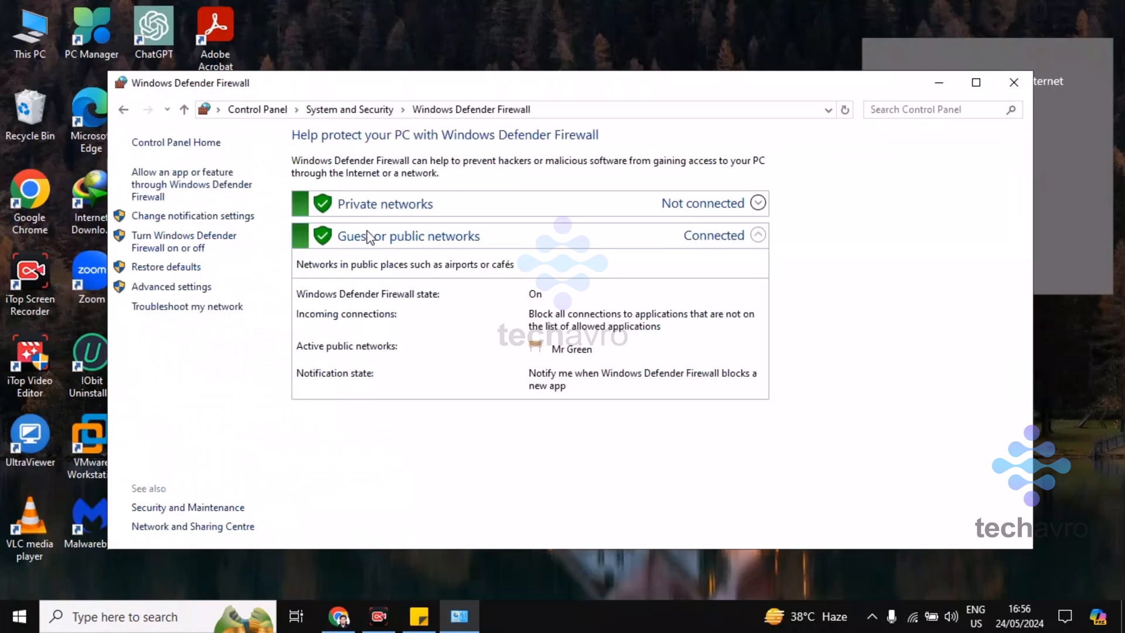
mouse_move(786, 584)
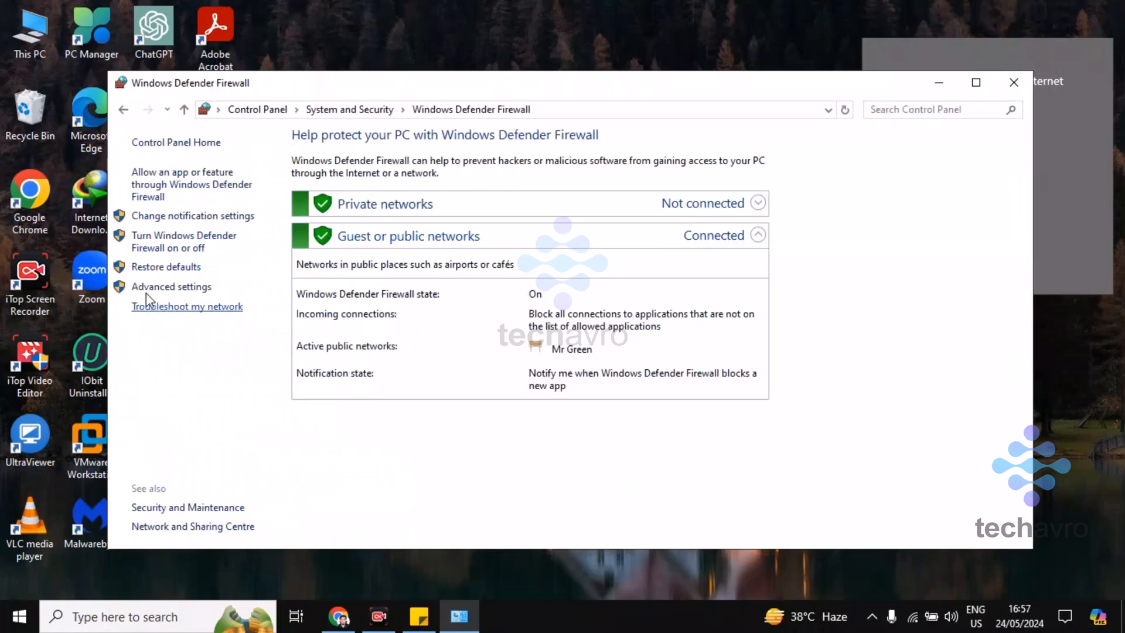
mouse_move(152, 271)
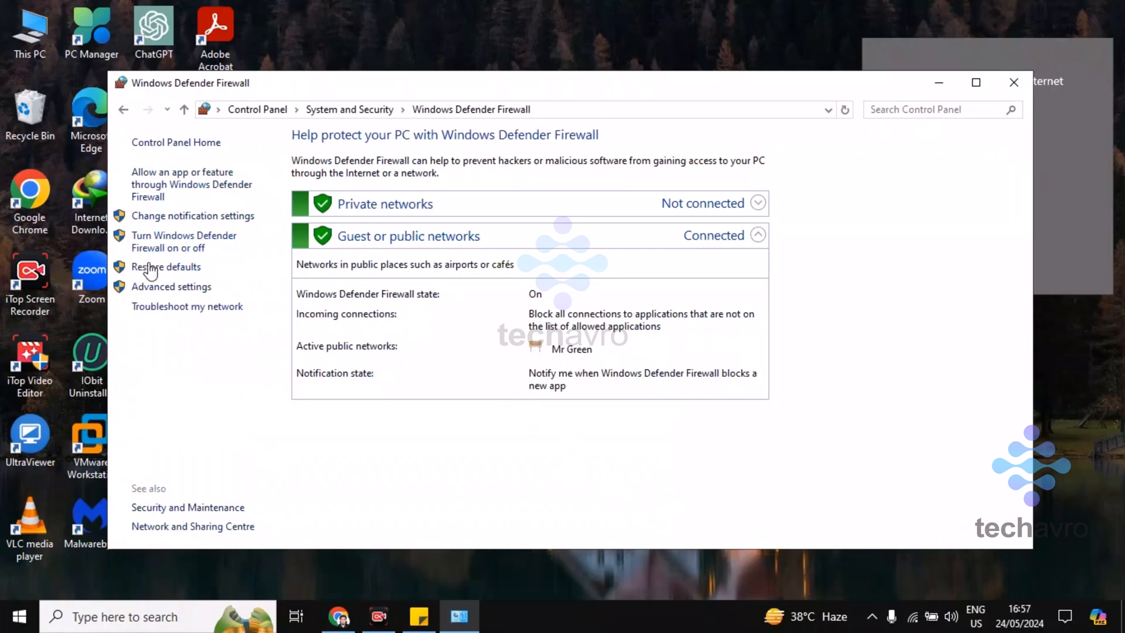
mouse_move(171, 286)
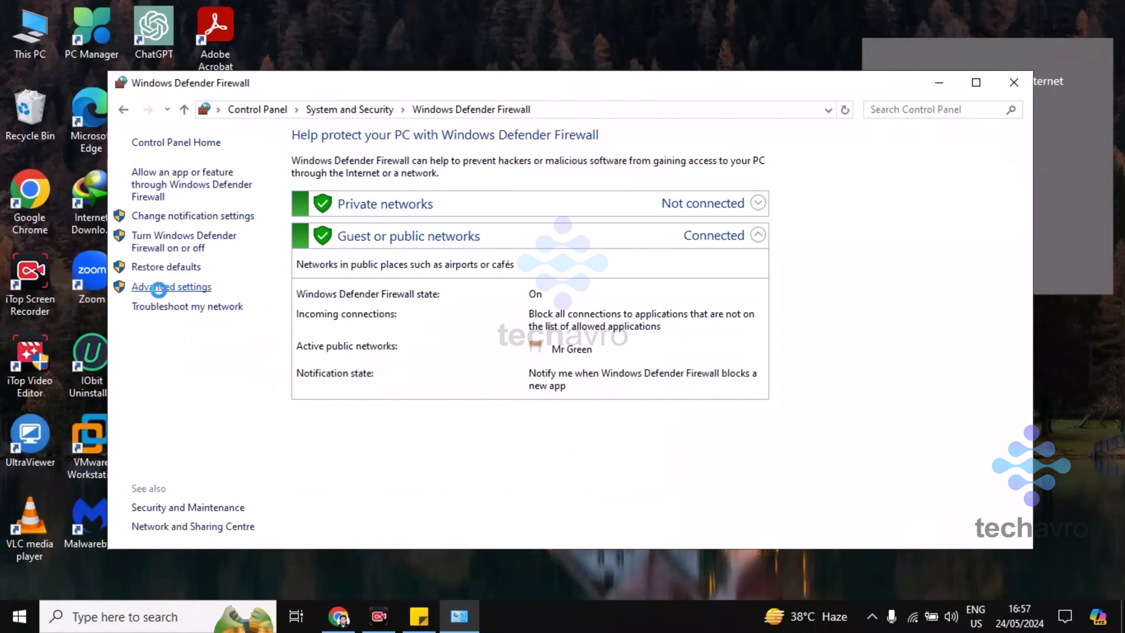
mouse_move(162, 296)
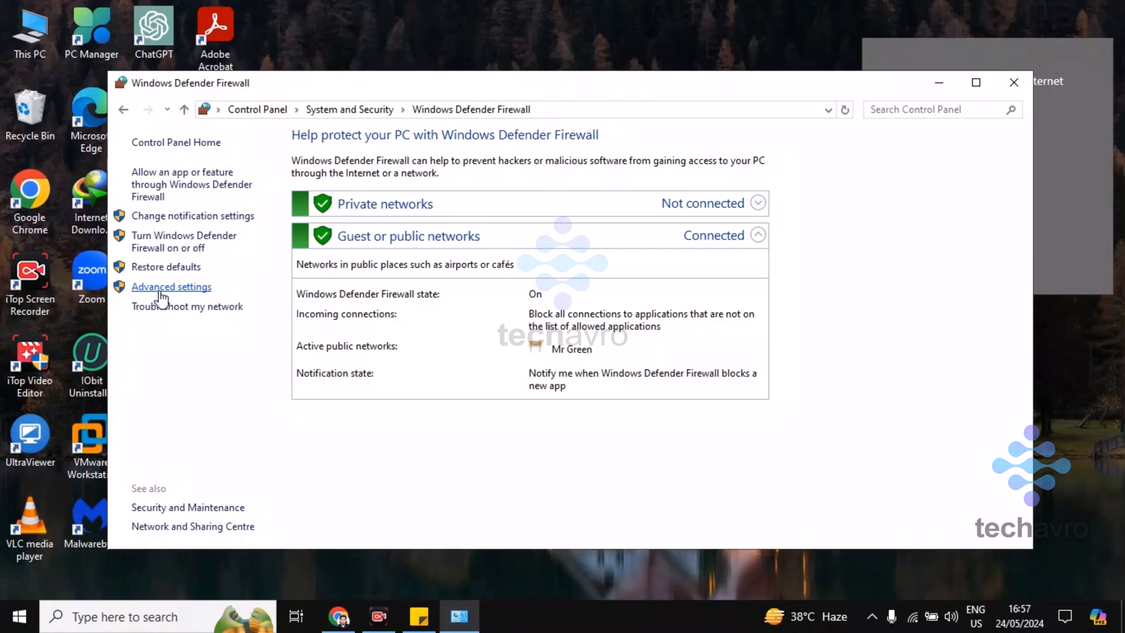
left_click(171, 286)
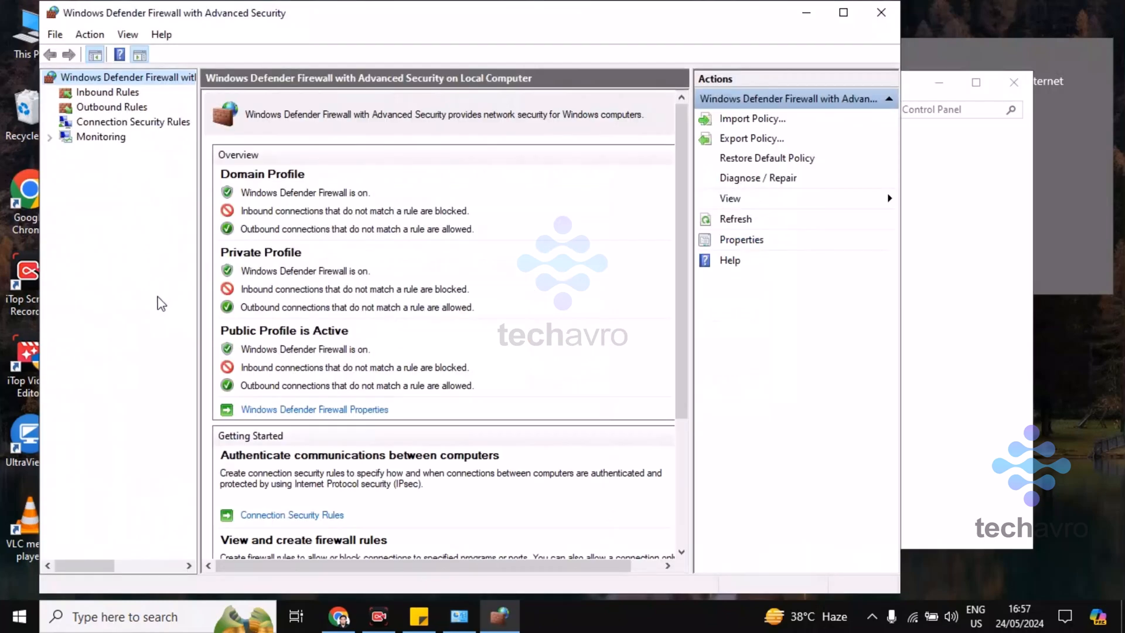
mouse_move(173, 278)
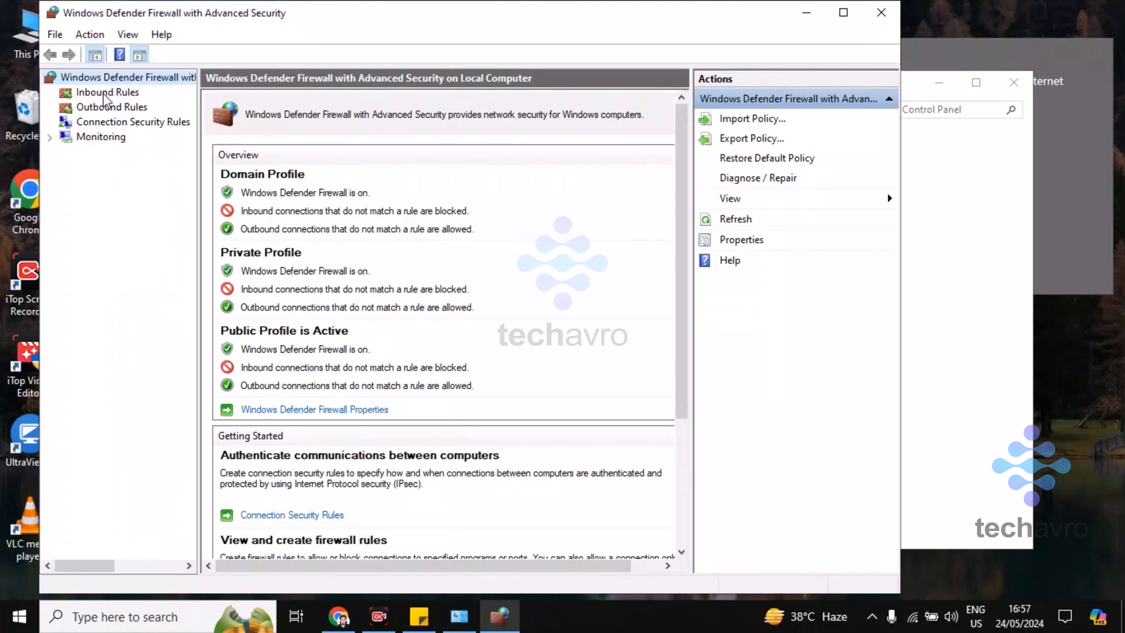
Show the Inbound Rules list in the left tree
left_click(108, 92)
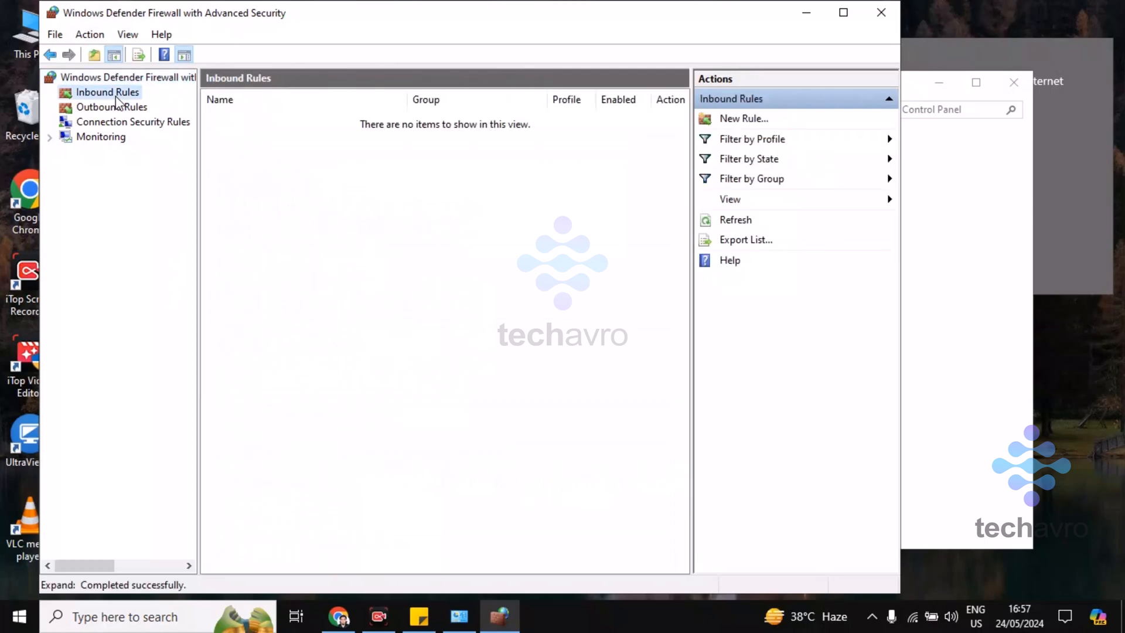
mouse_move(788, 128)
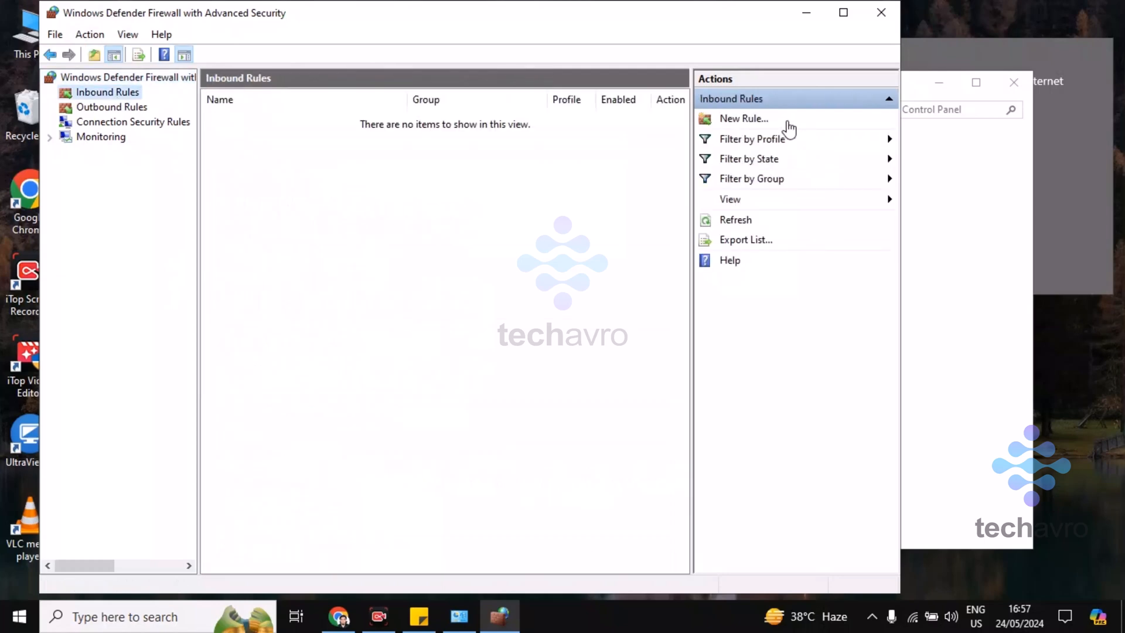
Start a new inbound rule of type Program and reach the program path step
left_click(743, 118)
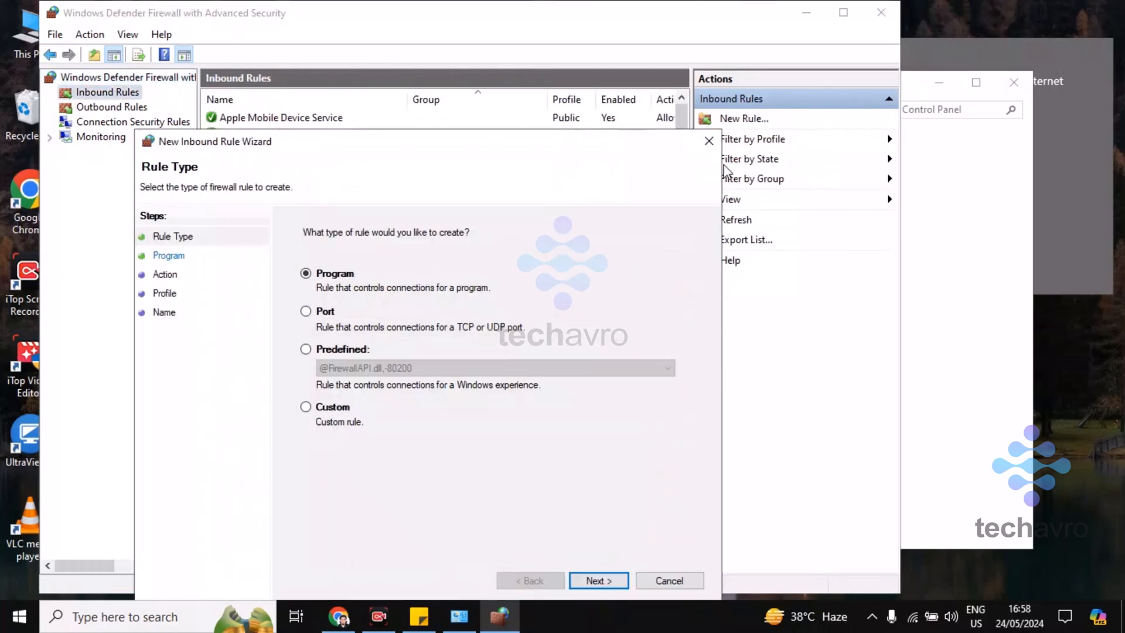
mouse_move(453, 255)
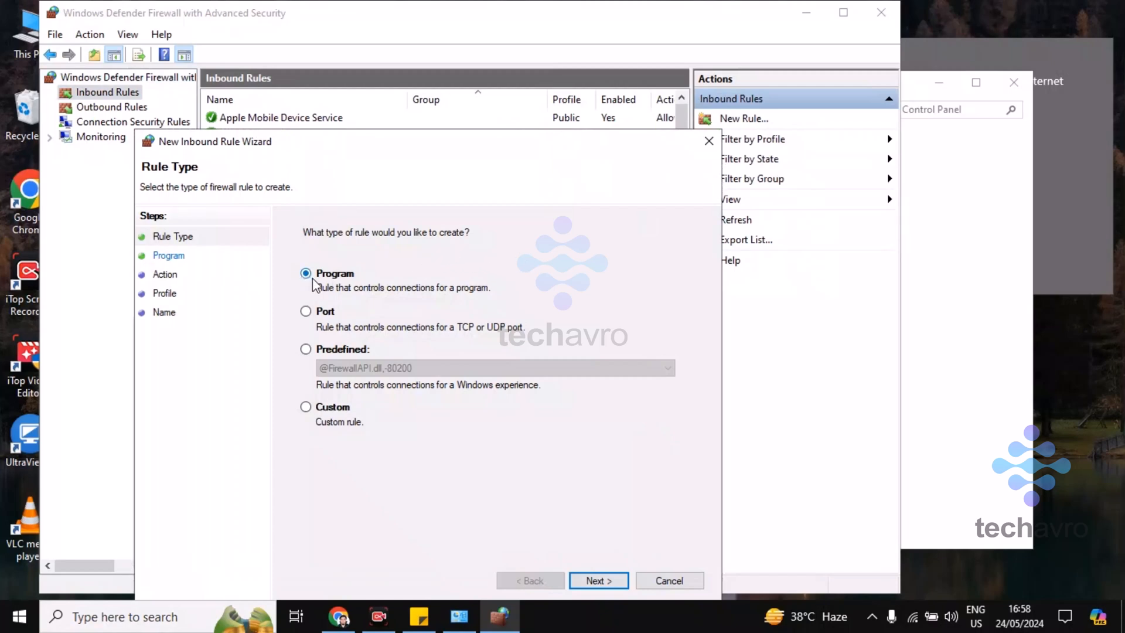
mouse_move(361, 305)
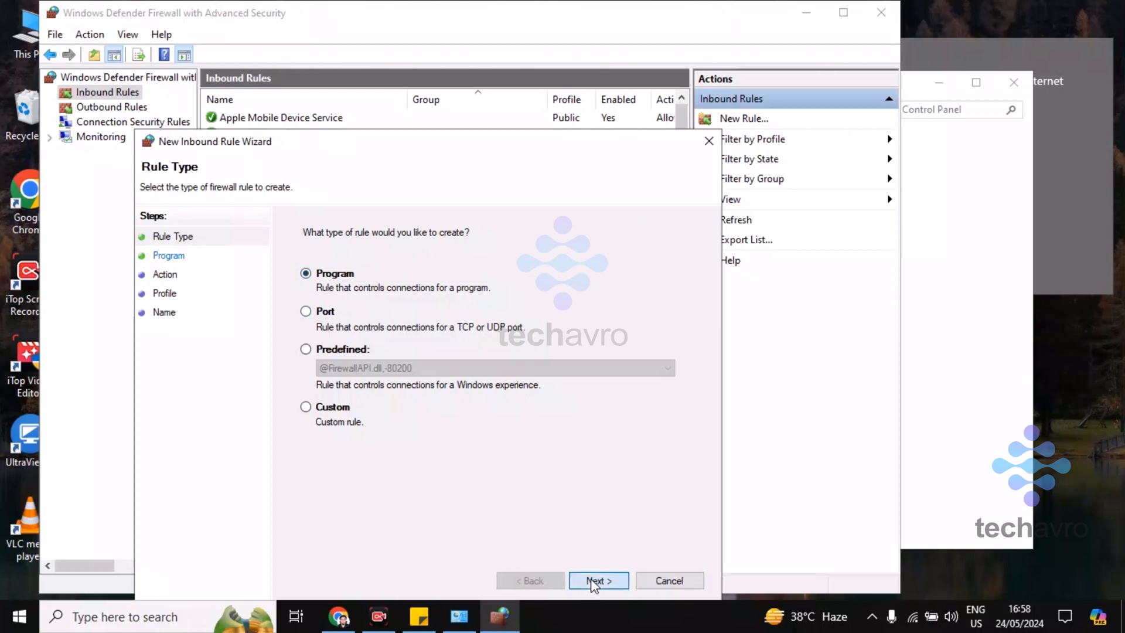
left_click(599, 580)
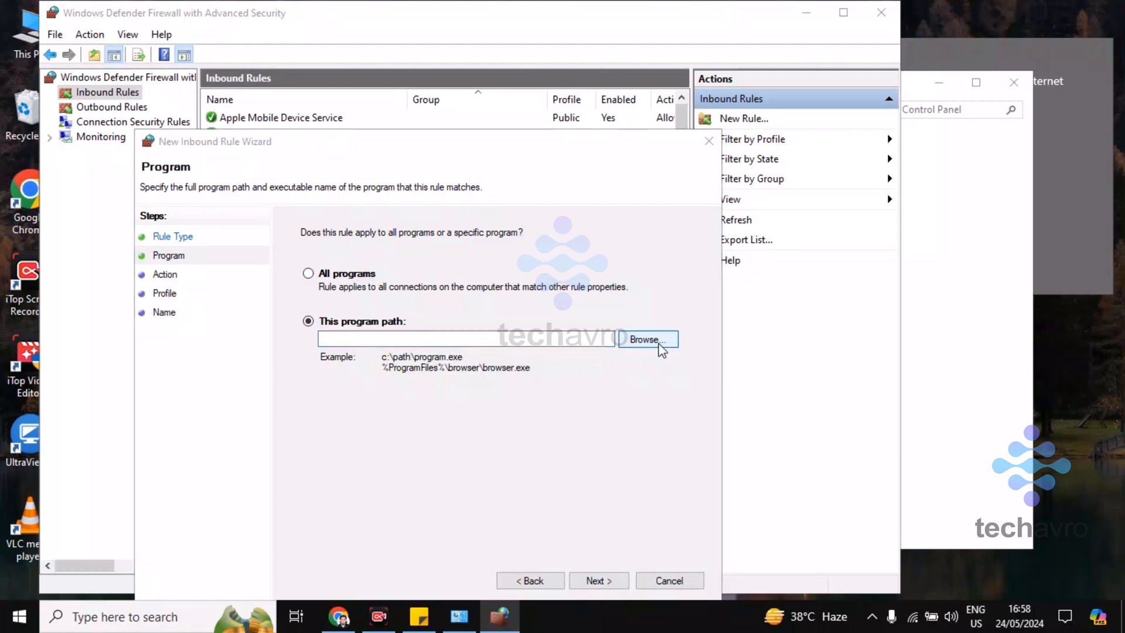
Browse to C:\Program Files\Adobe\Acrobat DC\Acrobat and select Acrobat.exe
left_click(646, 340)
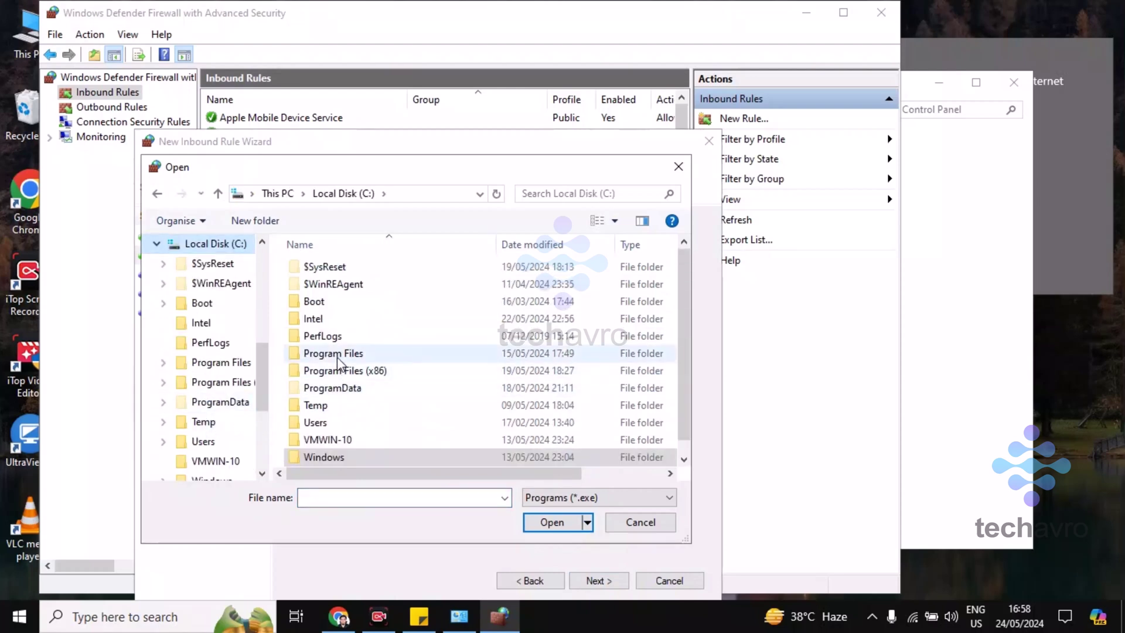
double_click(332, 353)
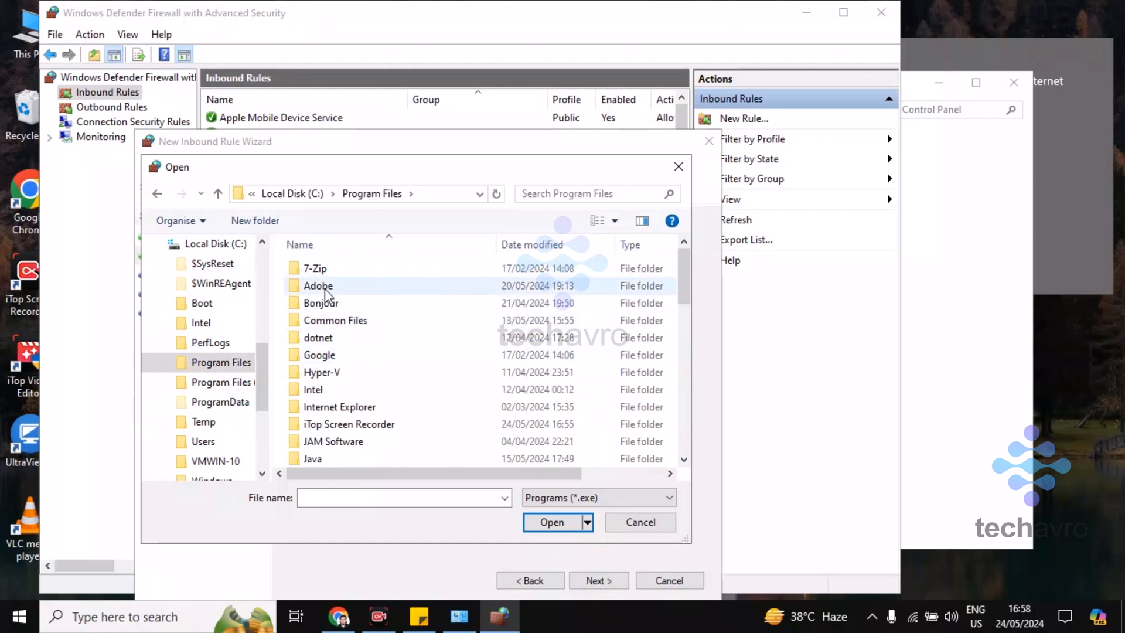
double_click(317, 285)
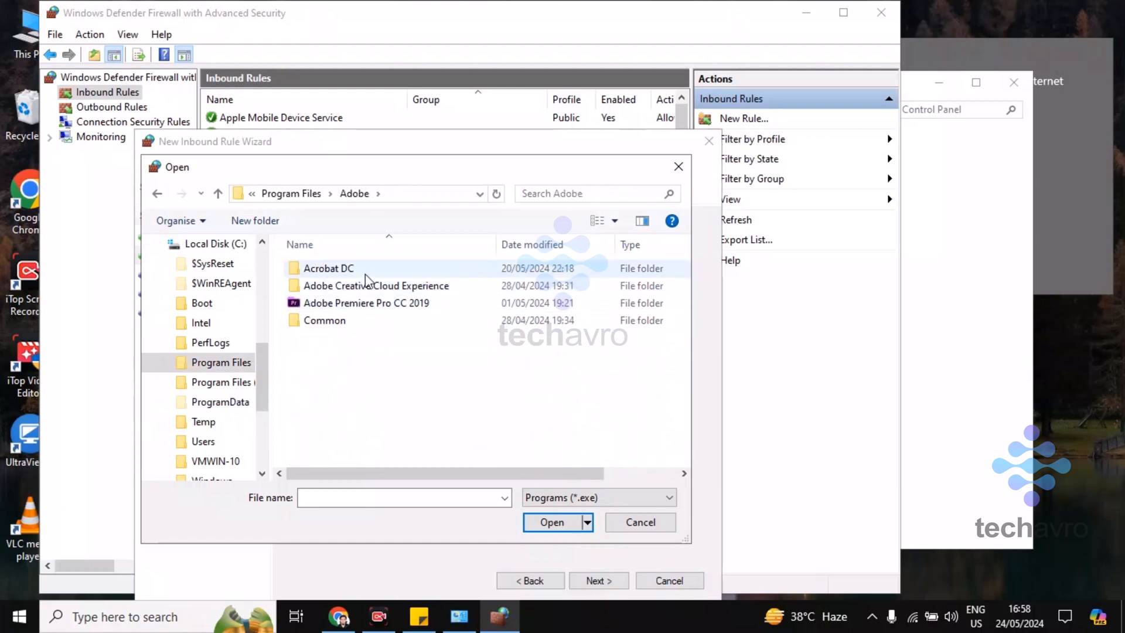
double_click(327, 268)
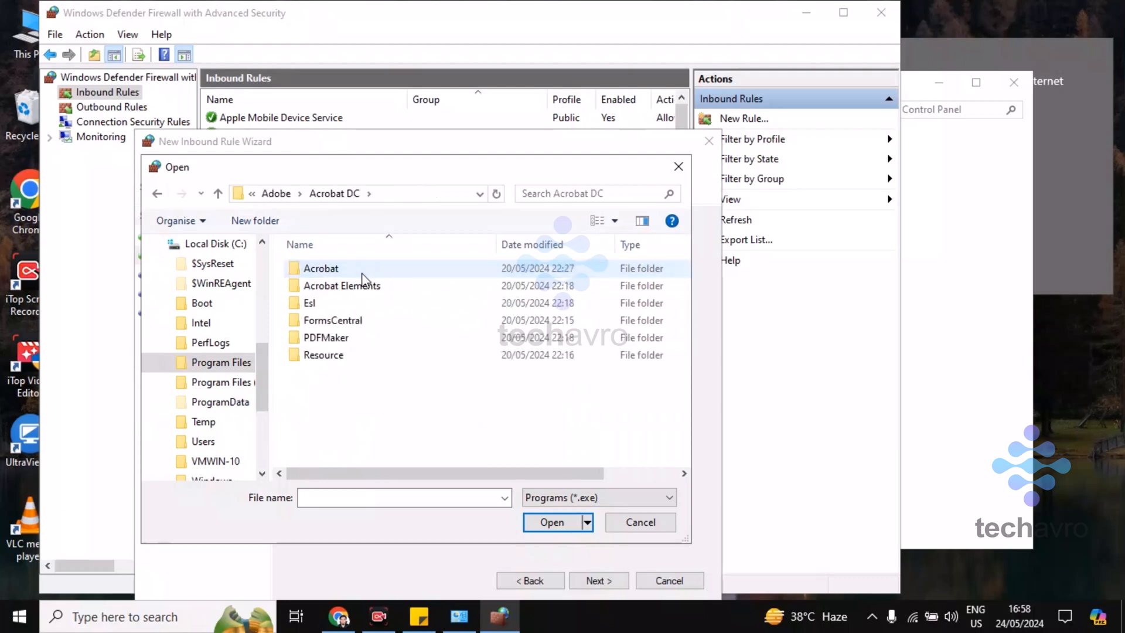
double_click(320, 267)
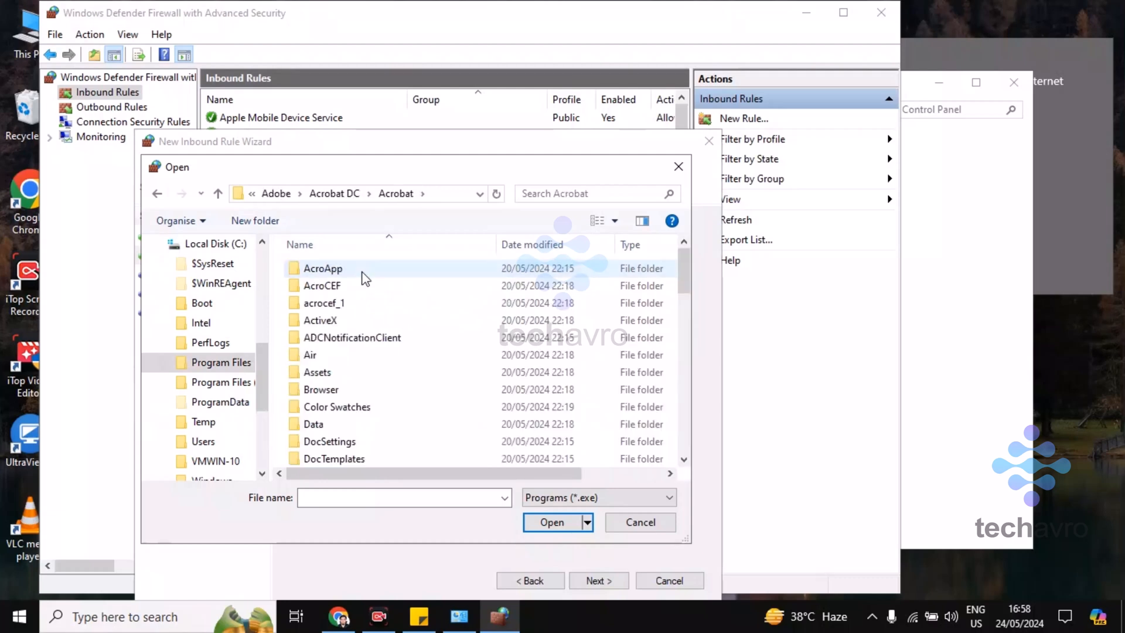
scroll("down", 3)
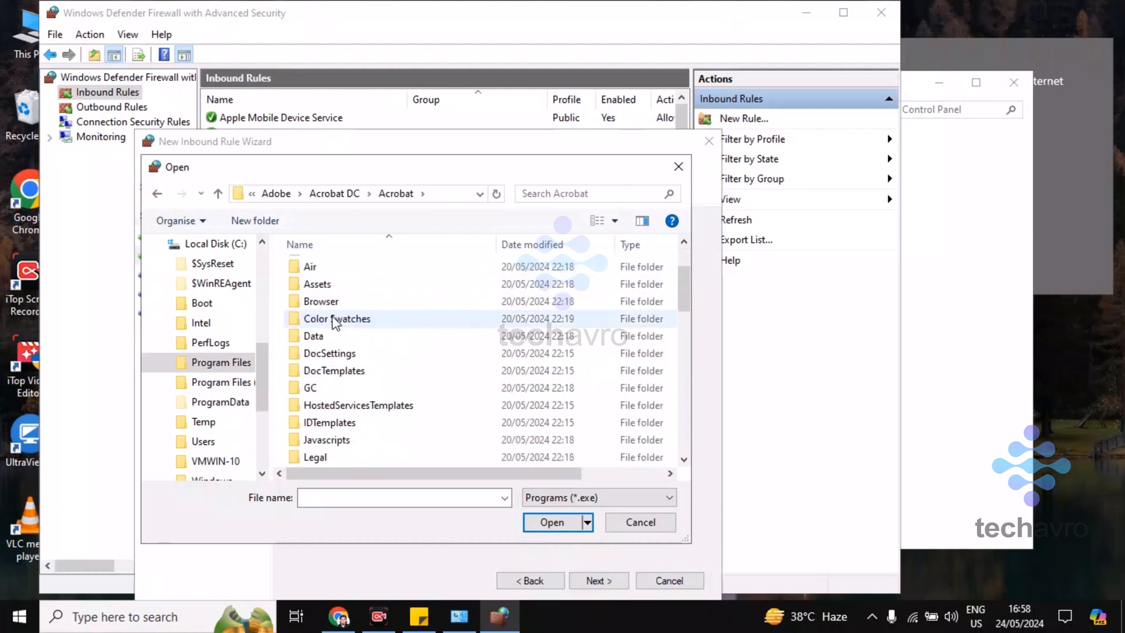
scroll("down", 3)
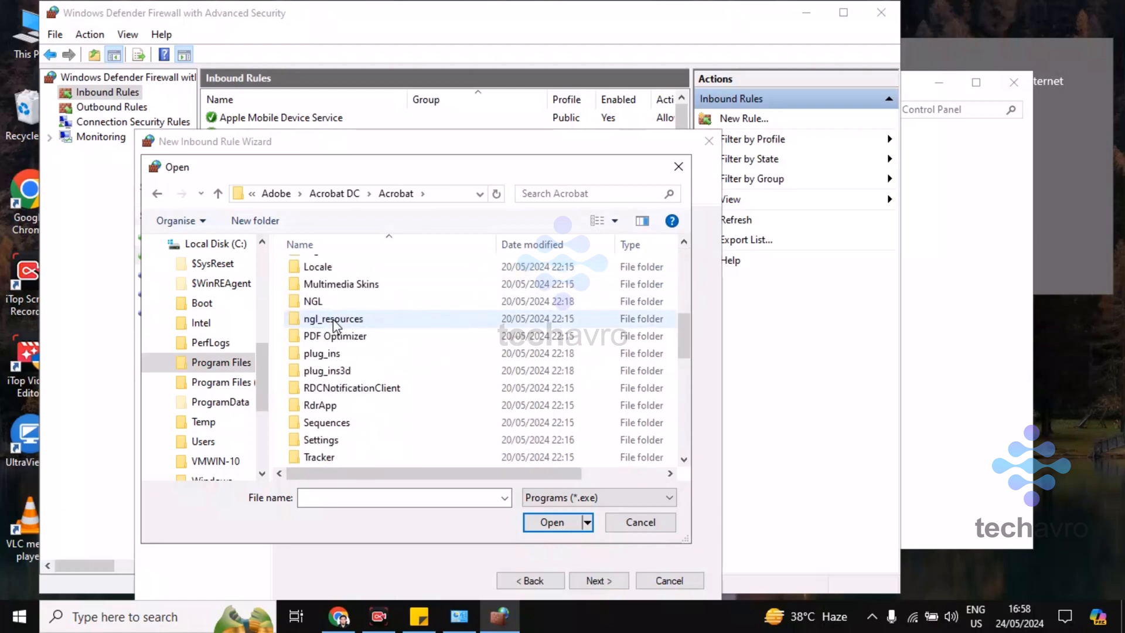
scroll("down", 3)
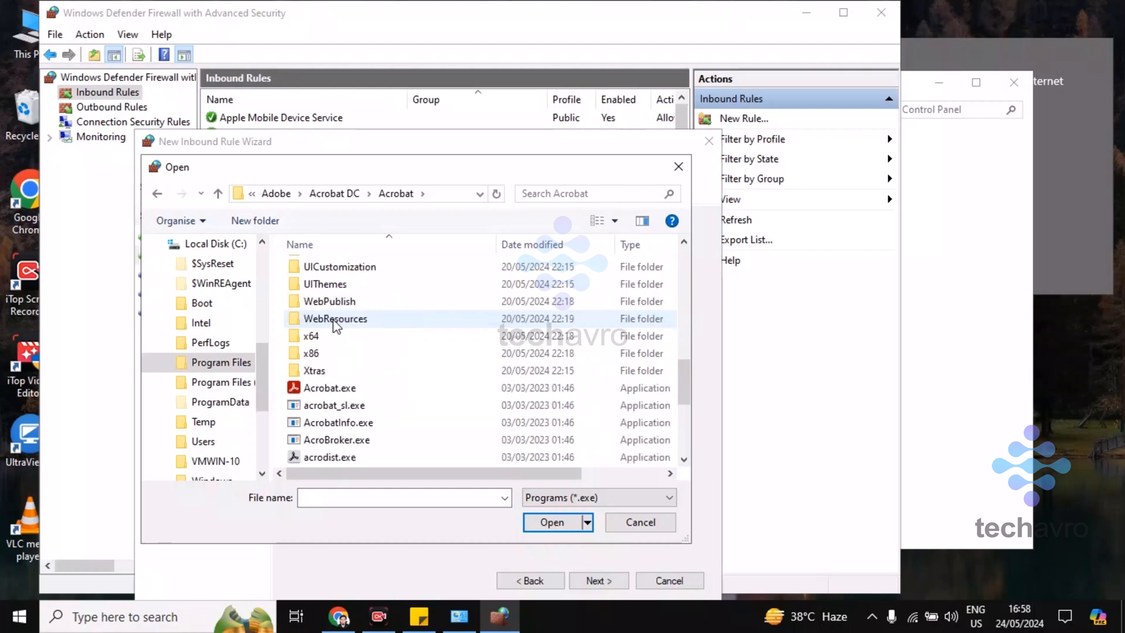
mouse_move(329, 388)
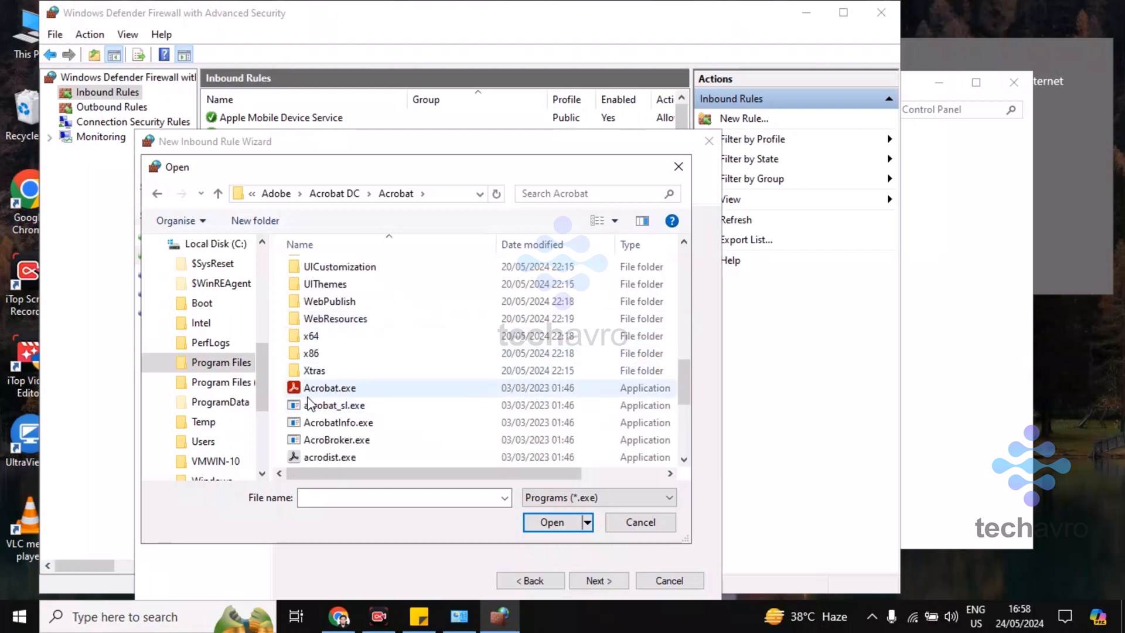
mouse_move(323, 389)
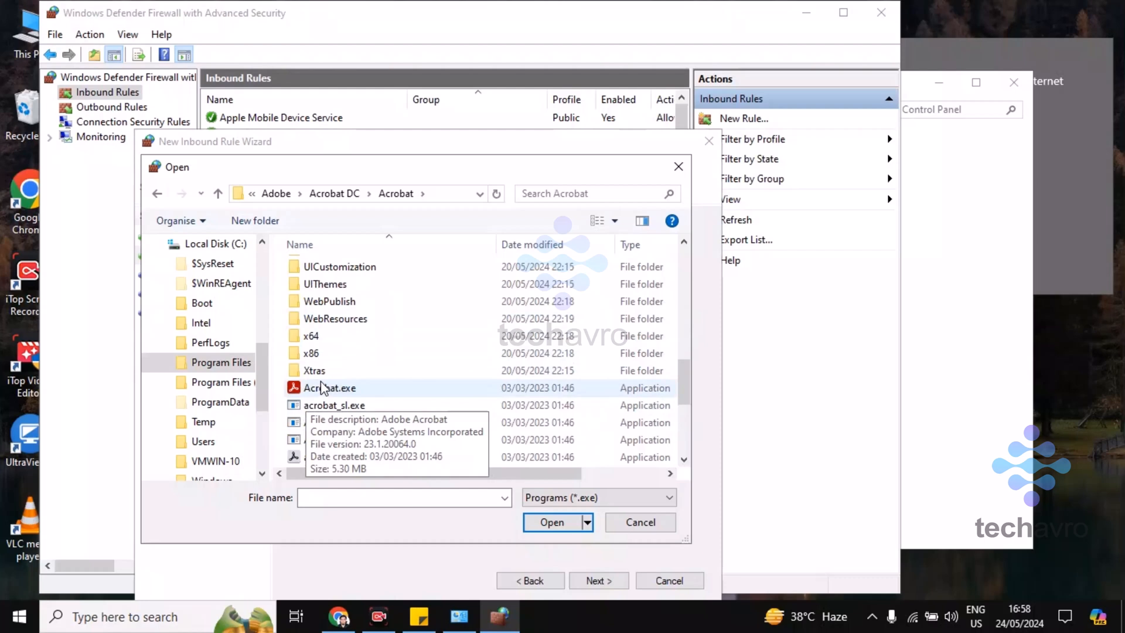
left_click(329, 388)
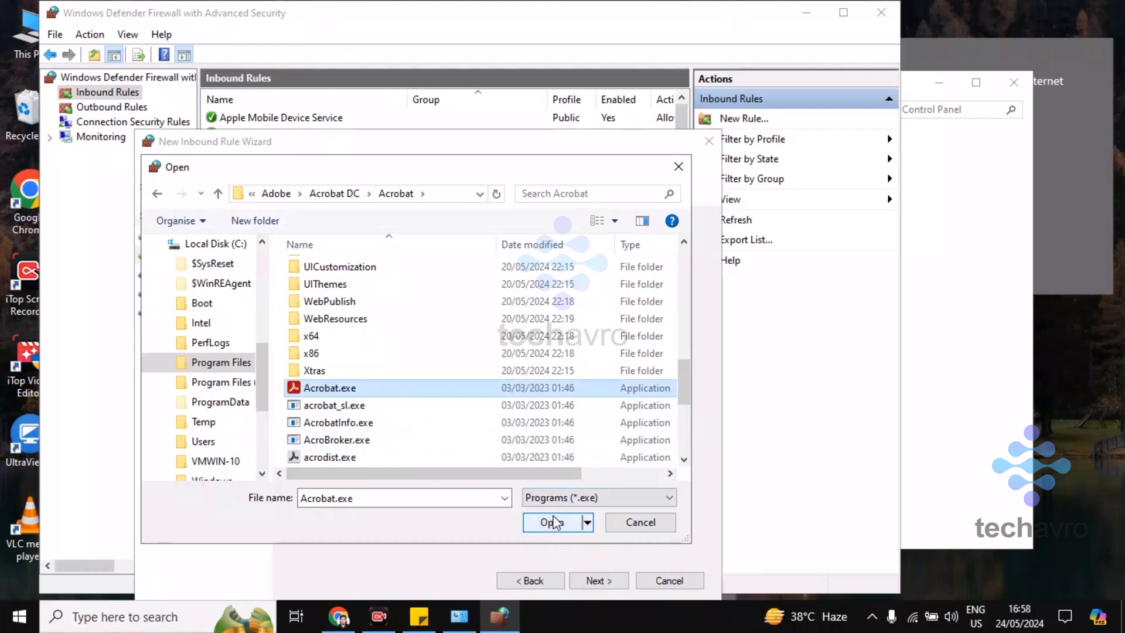
Block Acrobat.exe on all profiles, name the inbound rule Acrobat and finish it
left_click(552, 522)
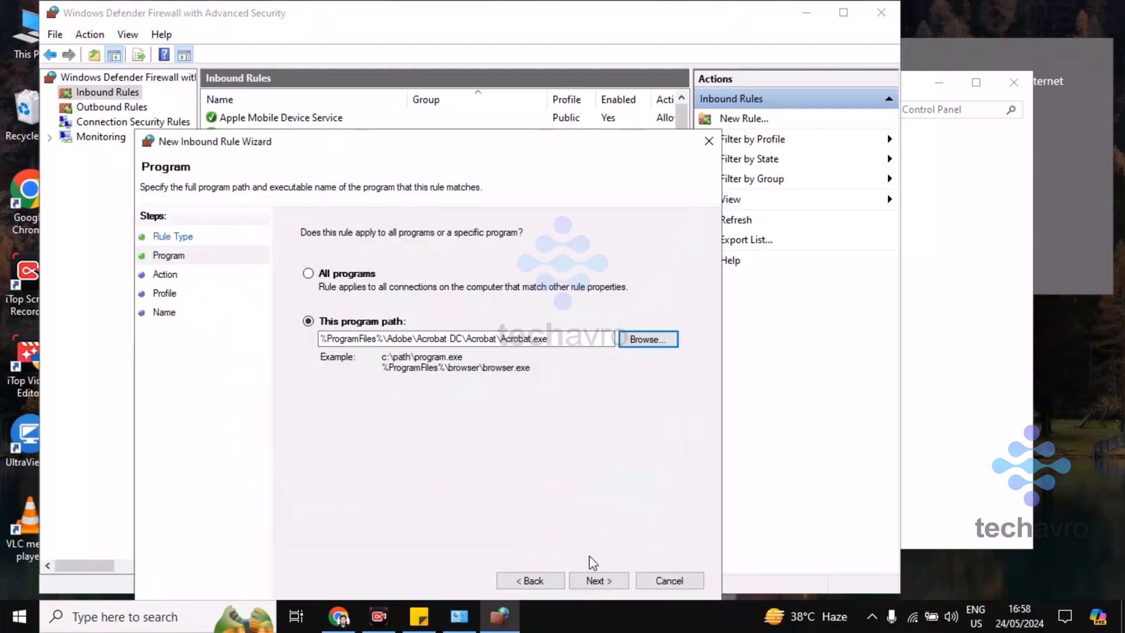
left_click(598, 581)
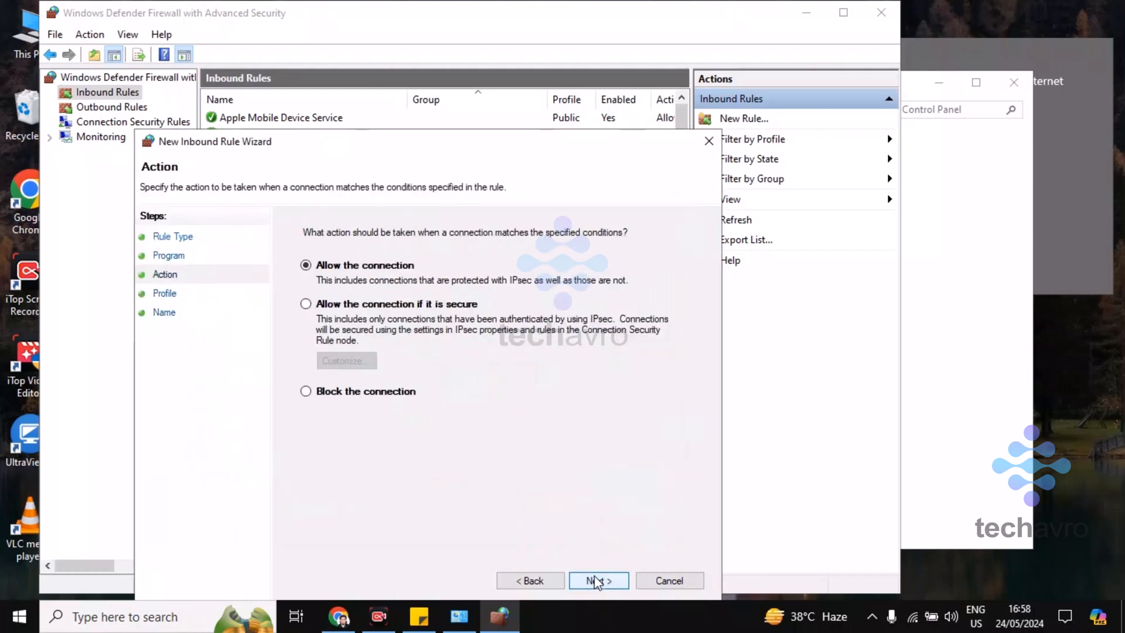
mouse_move(363, 405)
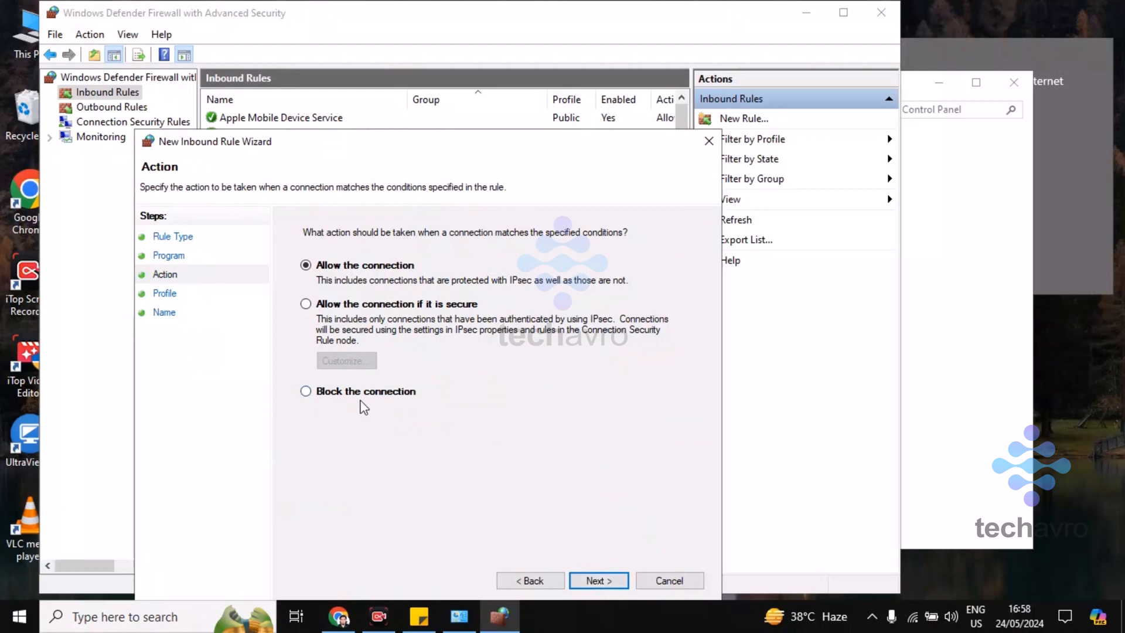
mouse_move(315, 393)
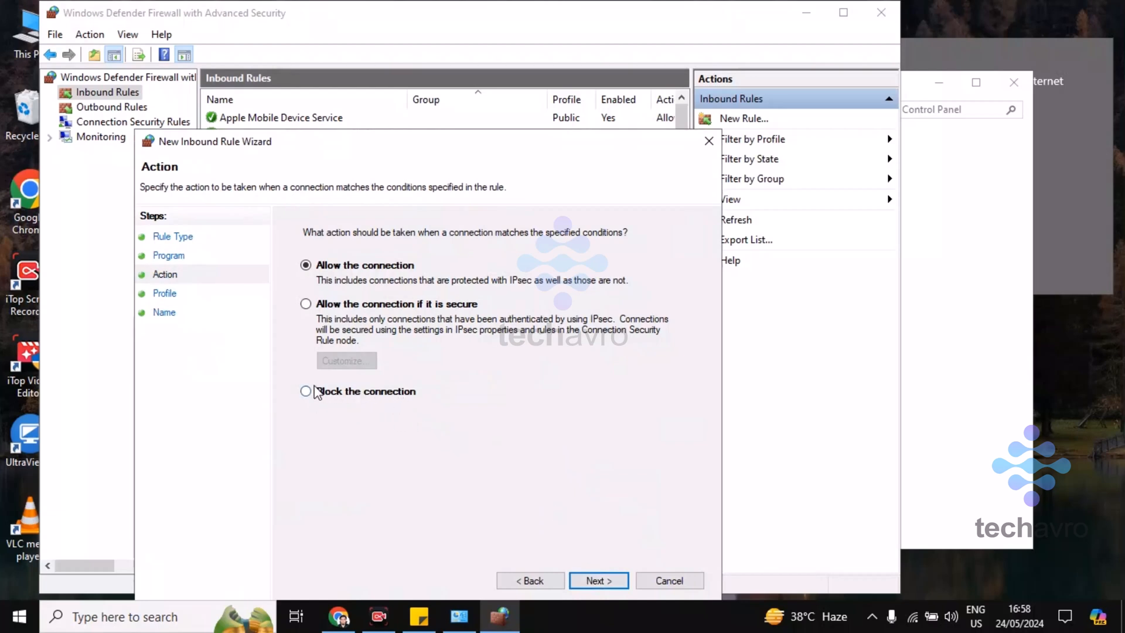
left_click(306, 391)
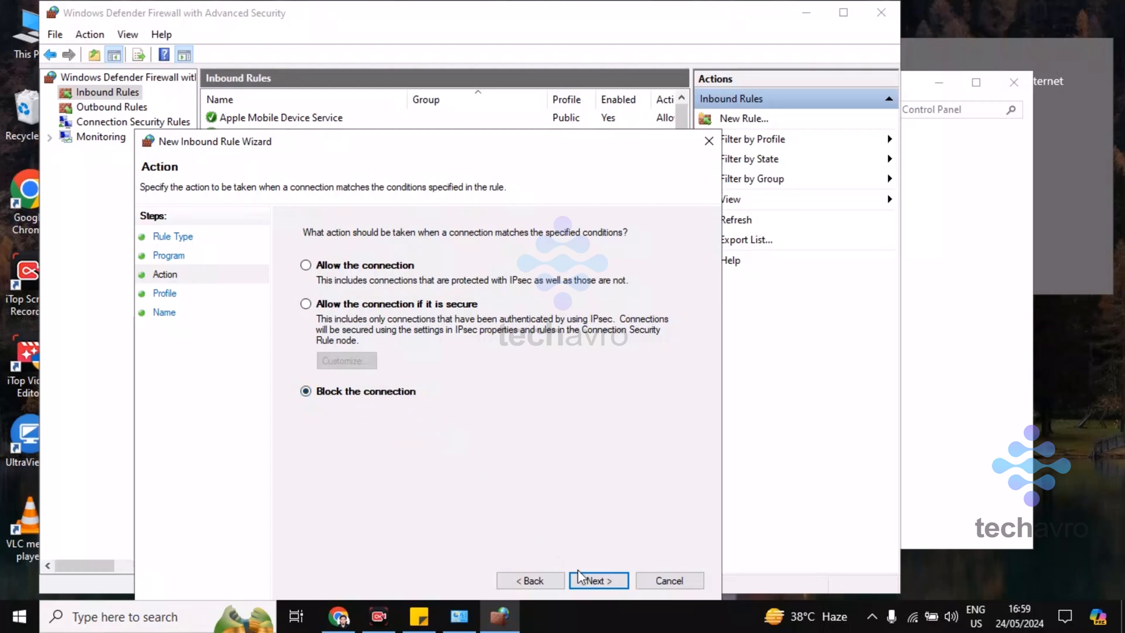
left_click(598, 580)
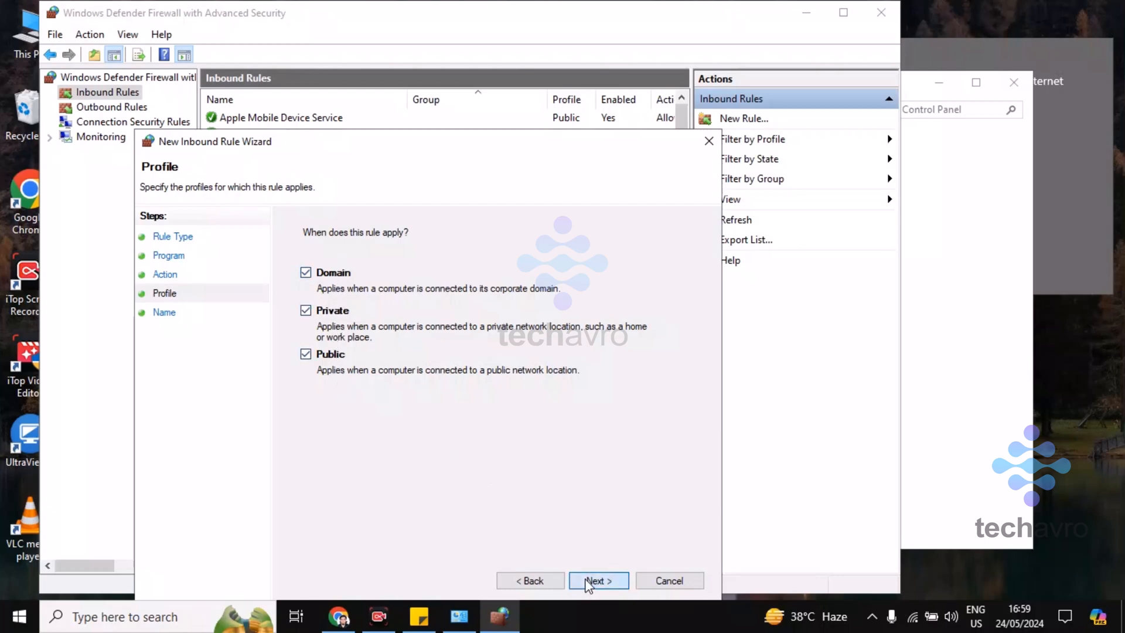
left_click(597, 580)
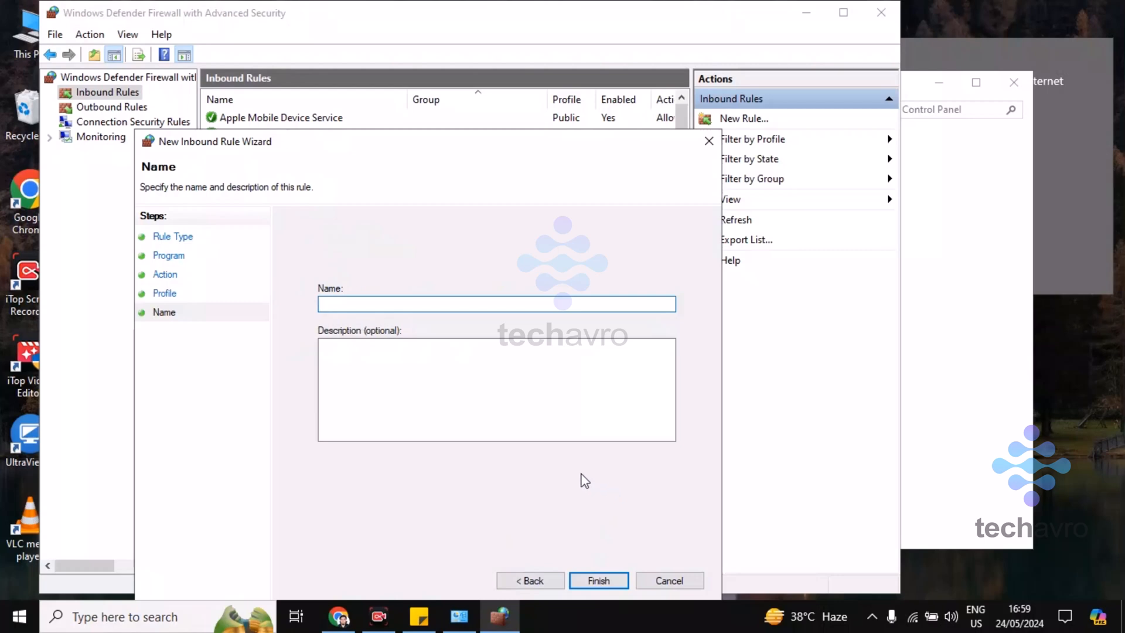
type("A")
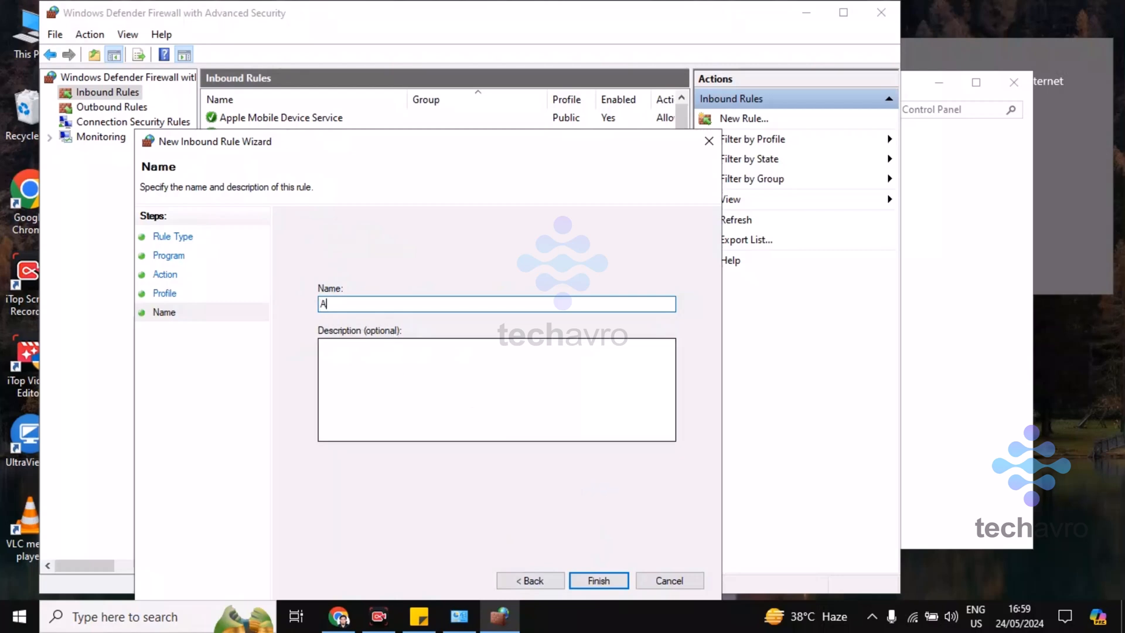
type("cro")
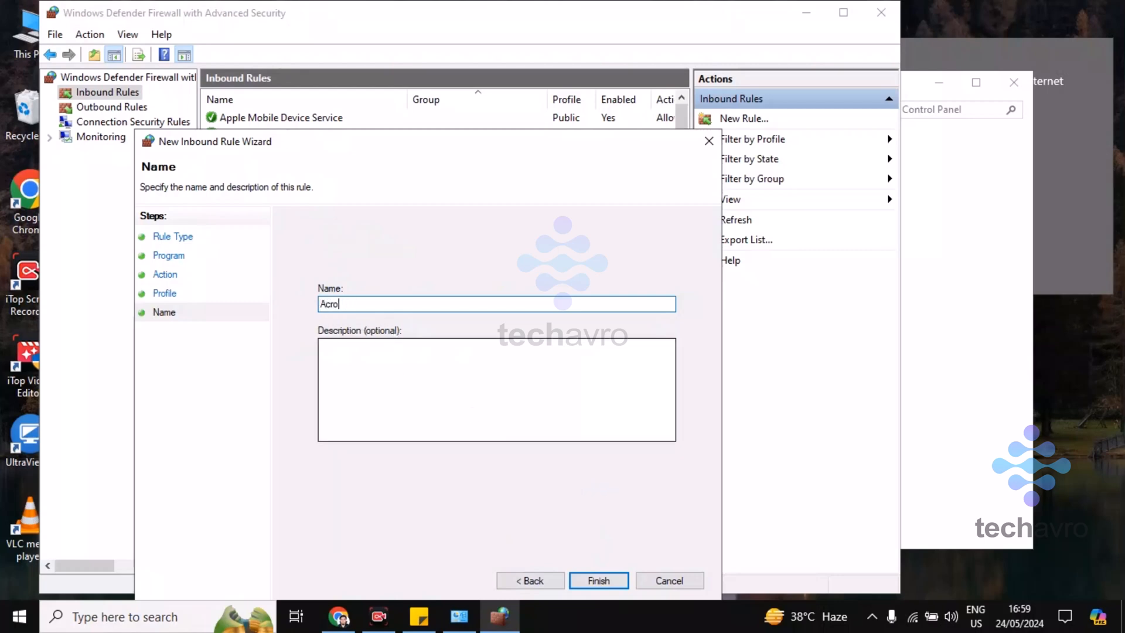
type("bat")
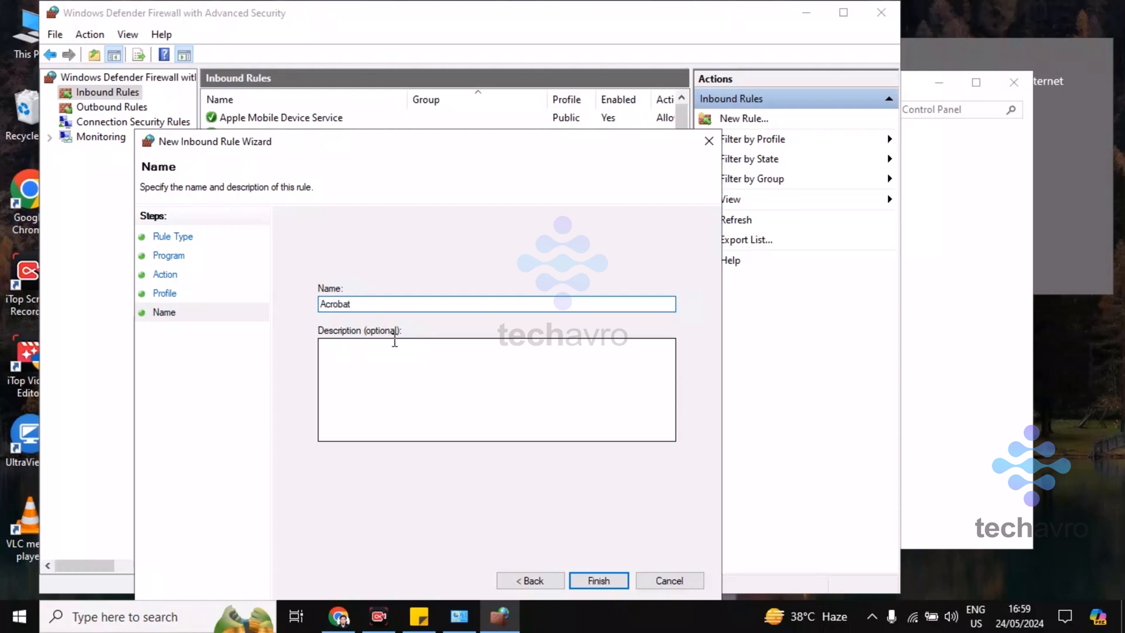
left_click(599, 580)
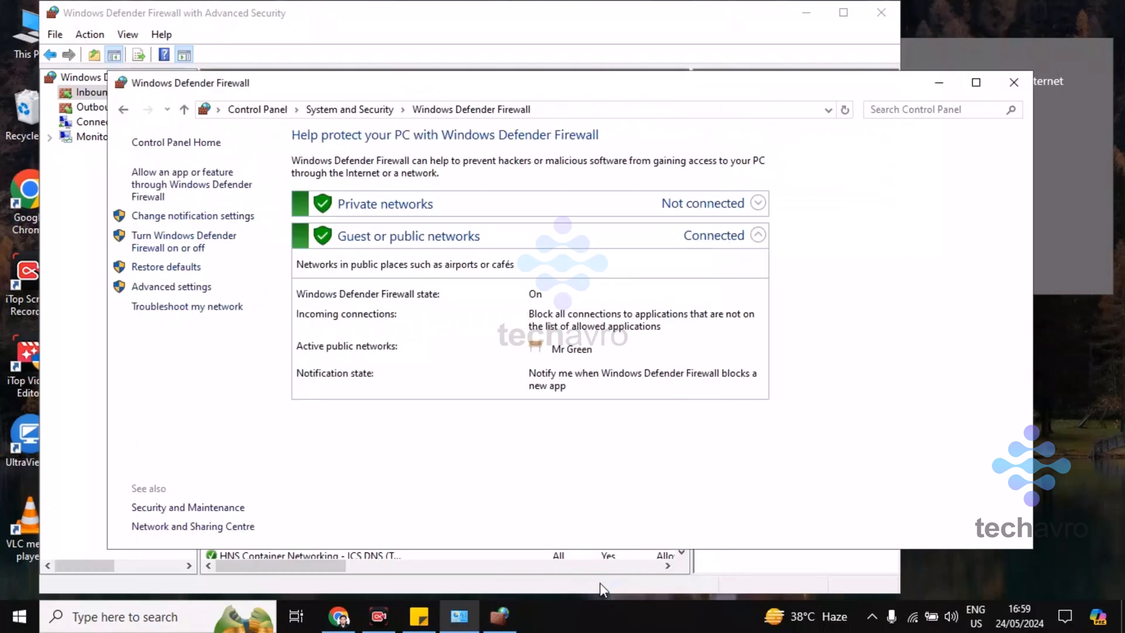
mouse_move(702, 125)
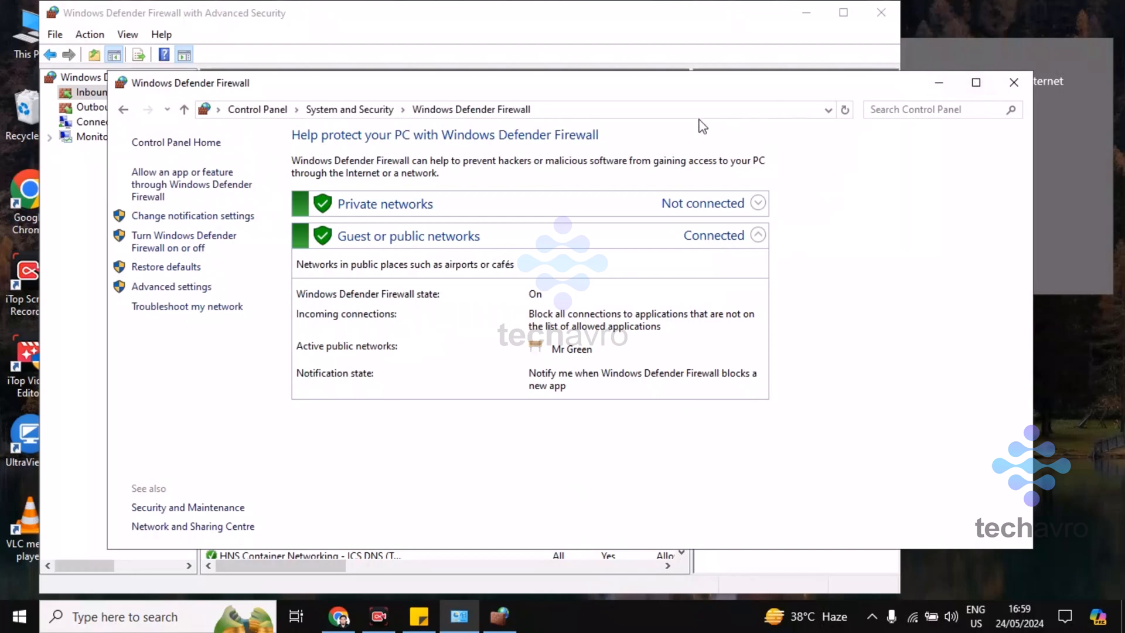
mouse_move(530, 76)
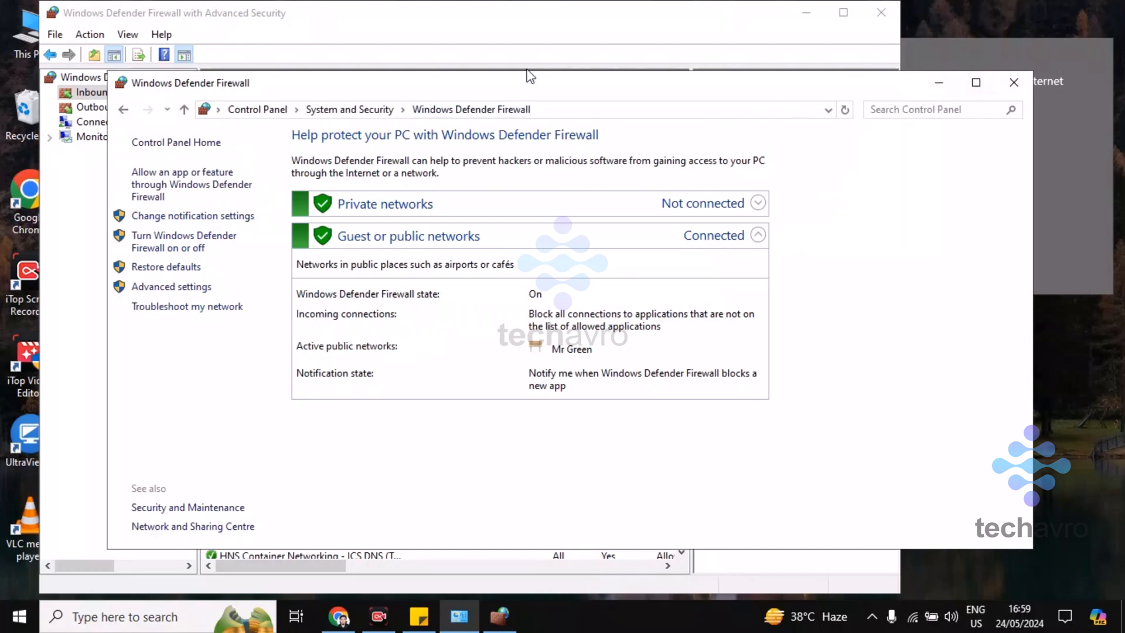
mouse_move(849, 85)
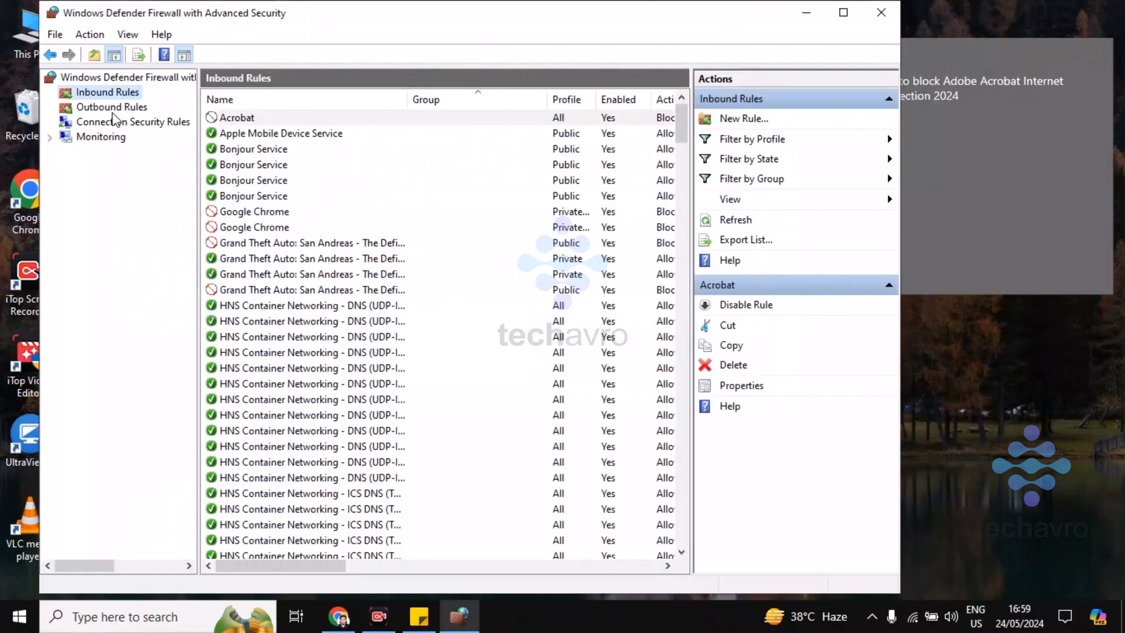
Show the Outbound Rules list in the left tree
left_click(111, 107)
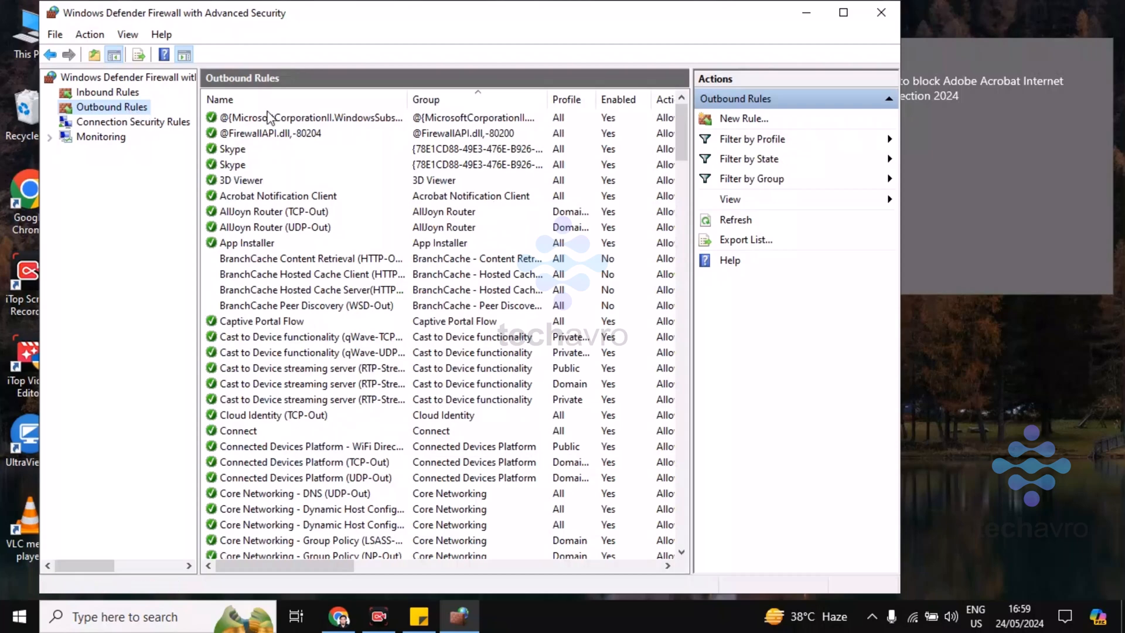
Start a new outbound rule of type Program and reach the program path step
left_click(743, 119)
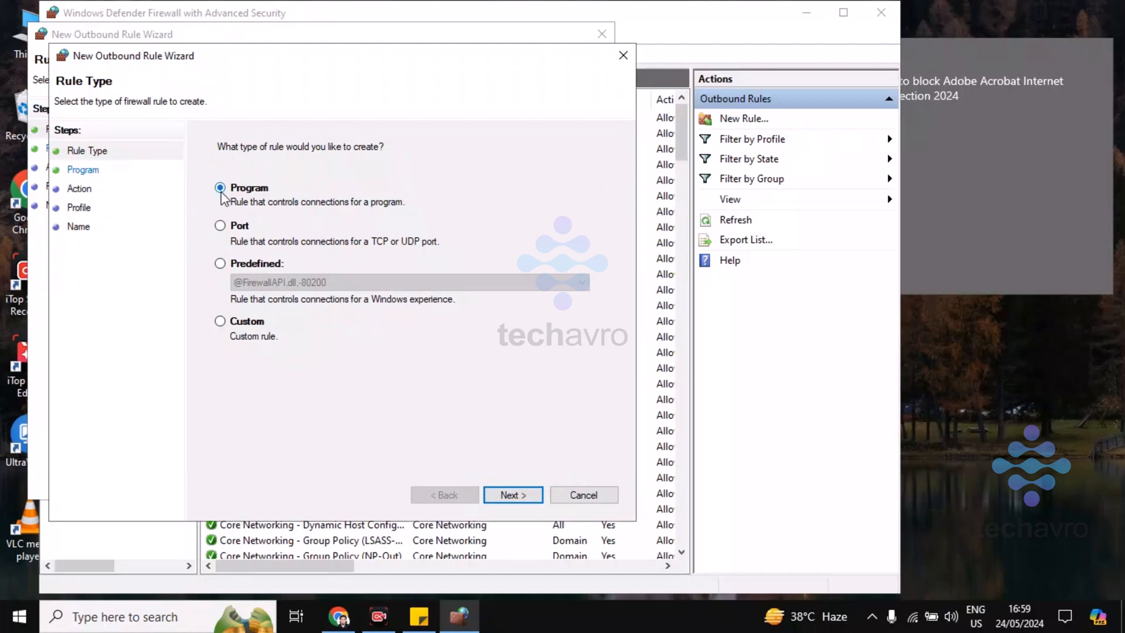
mouse_move(225, 229)
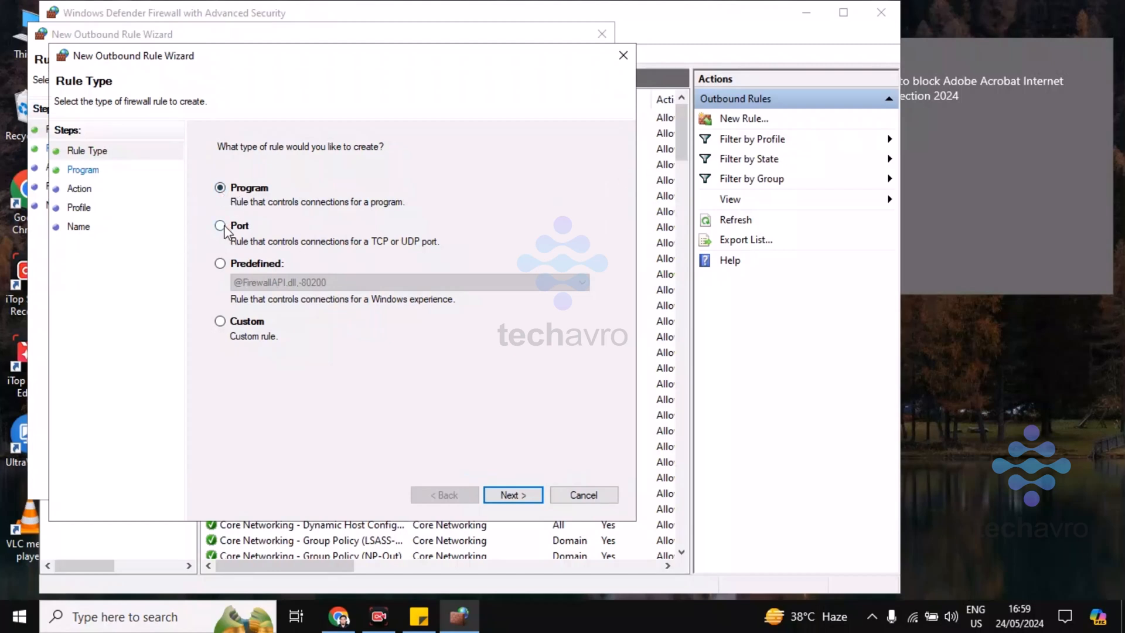
left_click(220, 263)
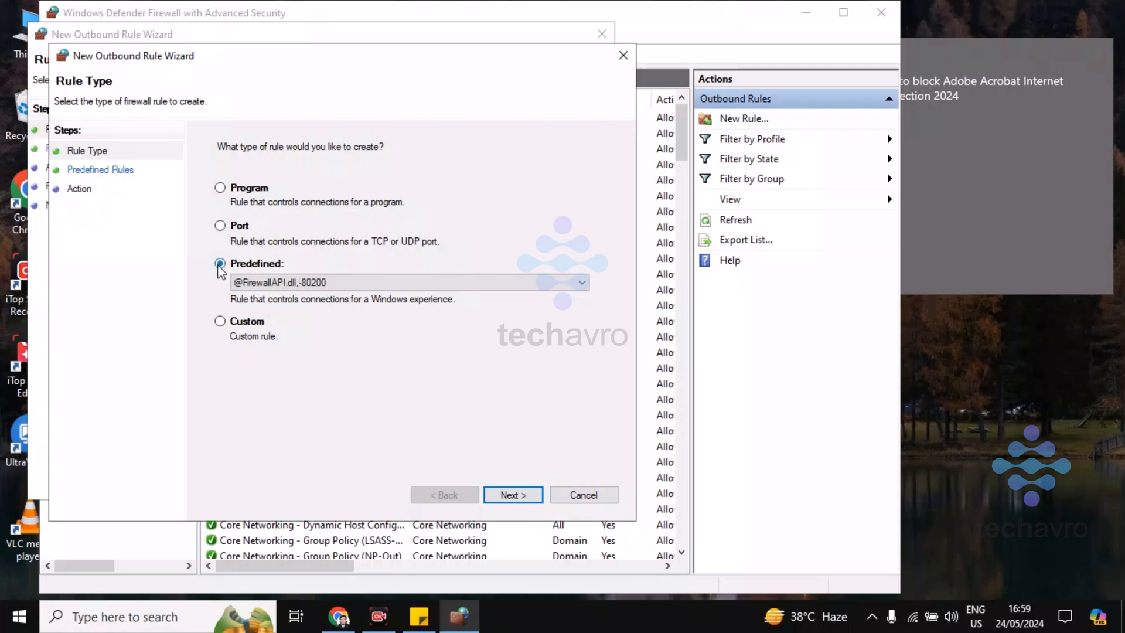
left_click(220, 188)
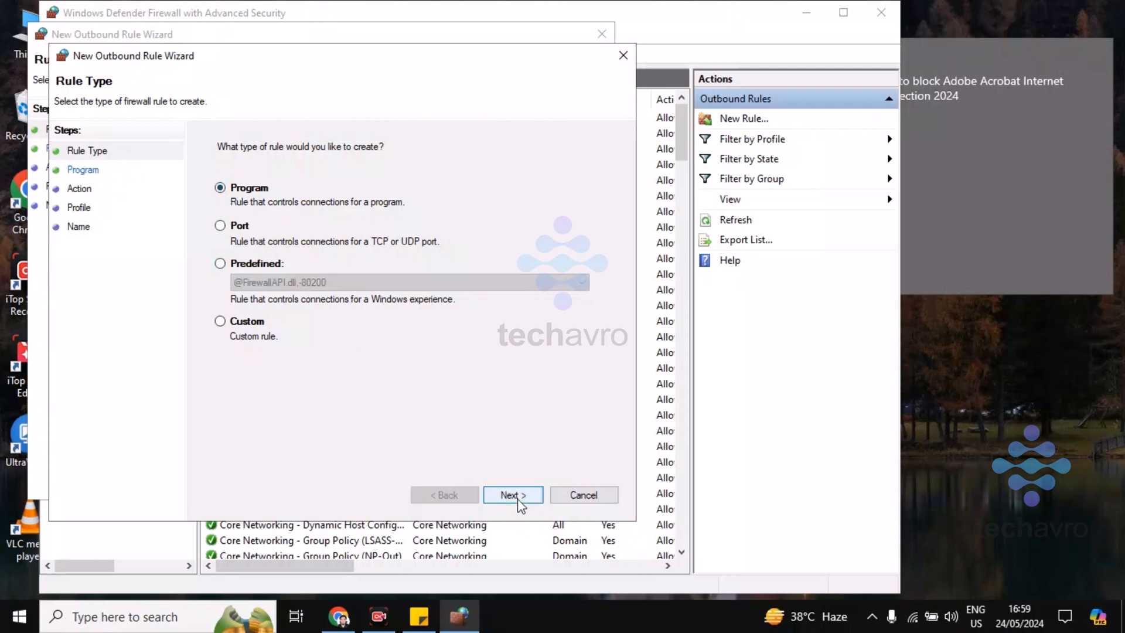
left_click(512, 495)
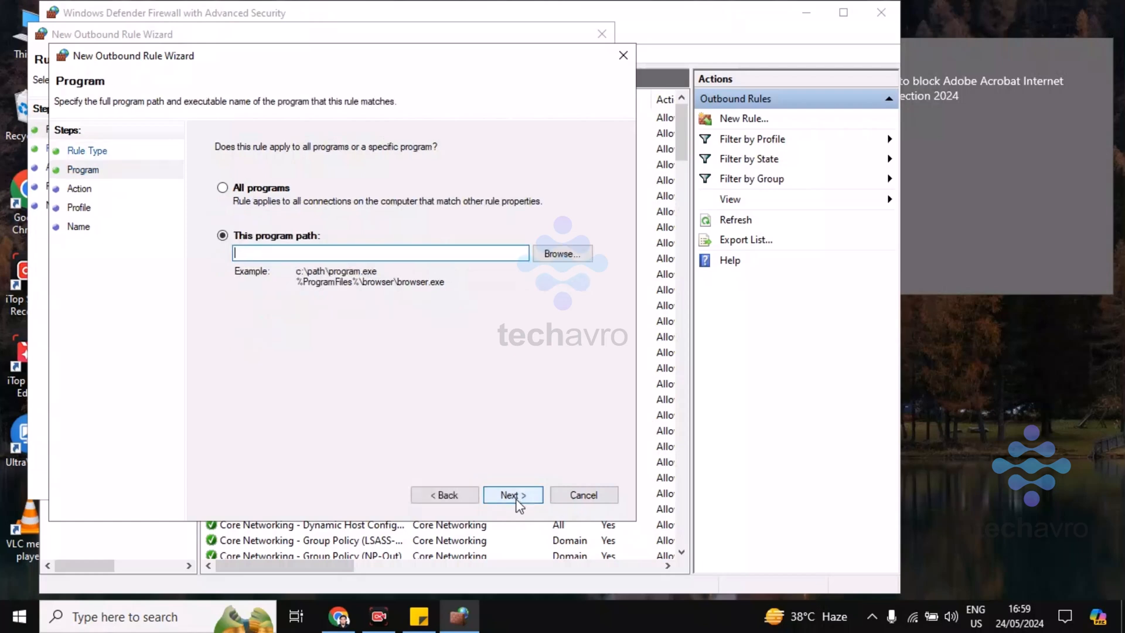
mouse_move(573, 309)
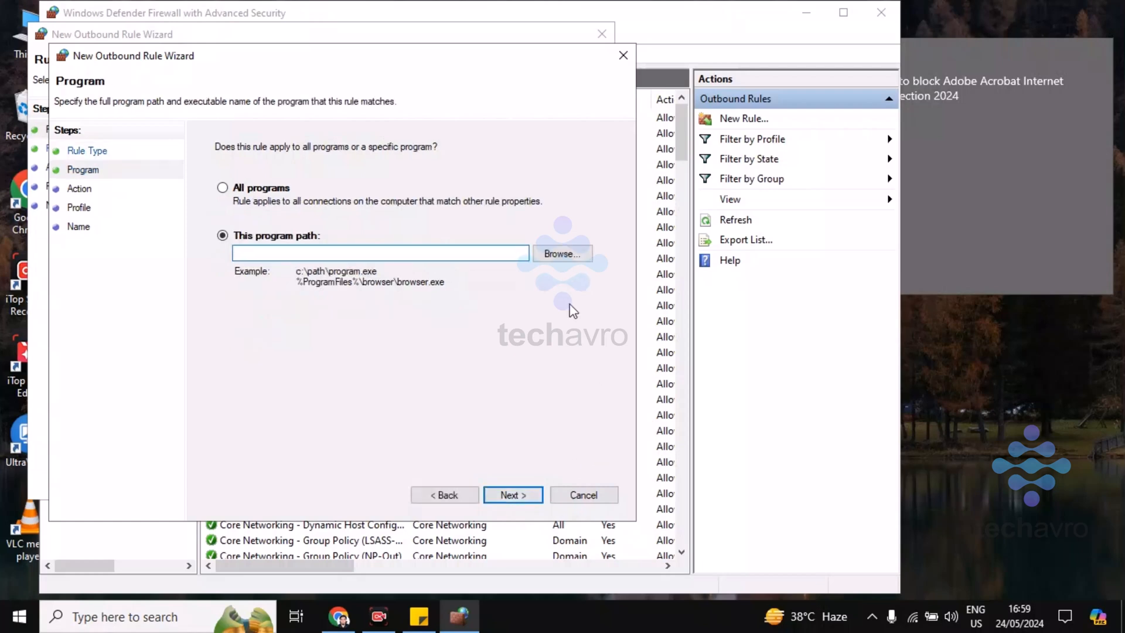
Set the program path to C:\Program Files\Adobe\Acrobat DC\Acrobat\Acrobat.exe
left_click(561, 253)
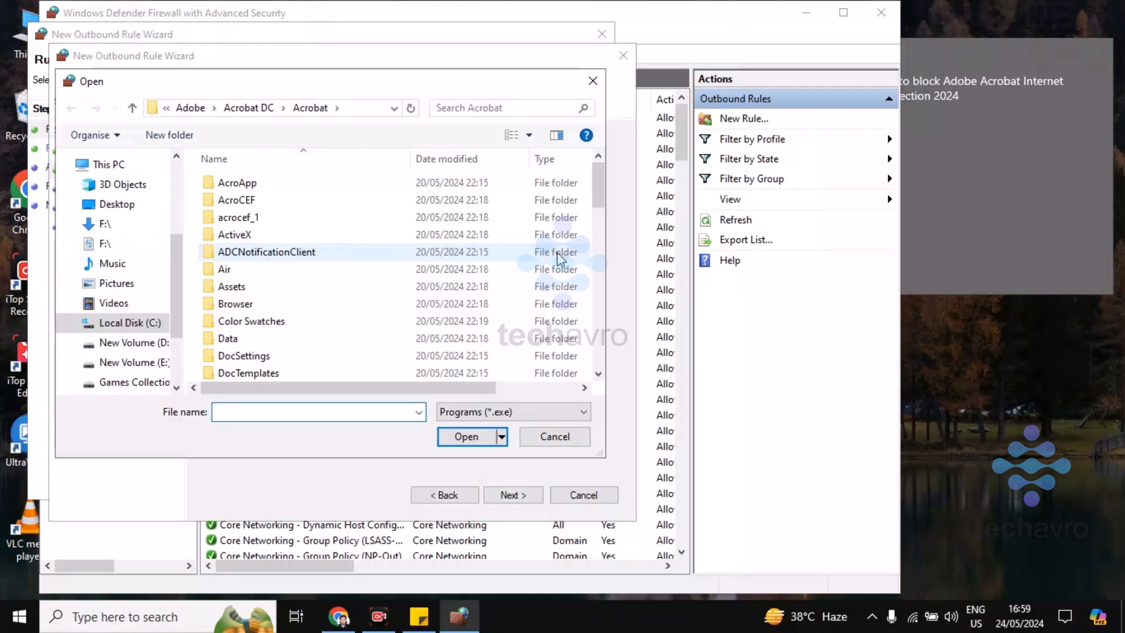
left_click(130, 323)
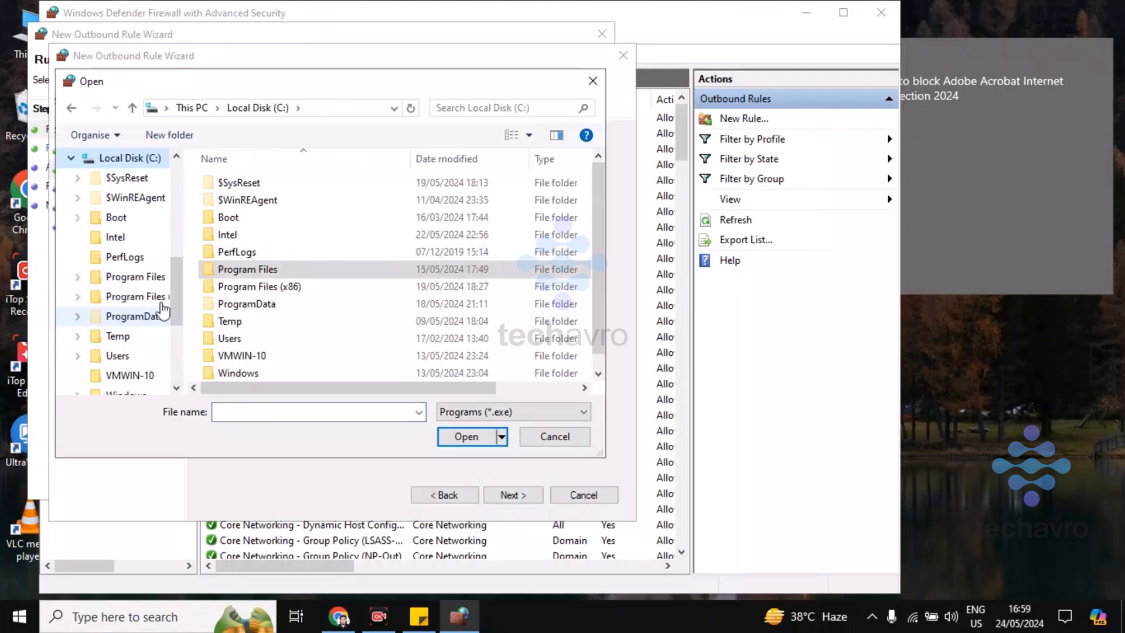
left_click(248, 269)
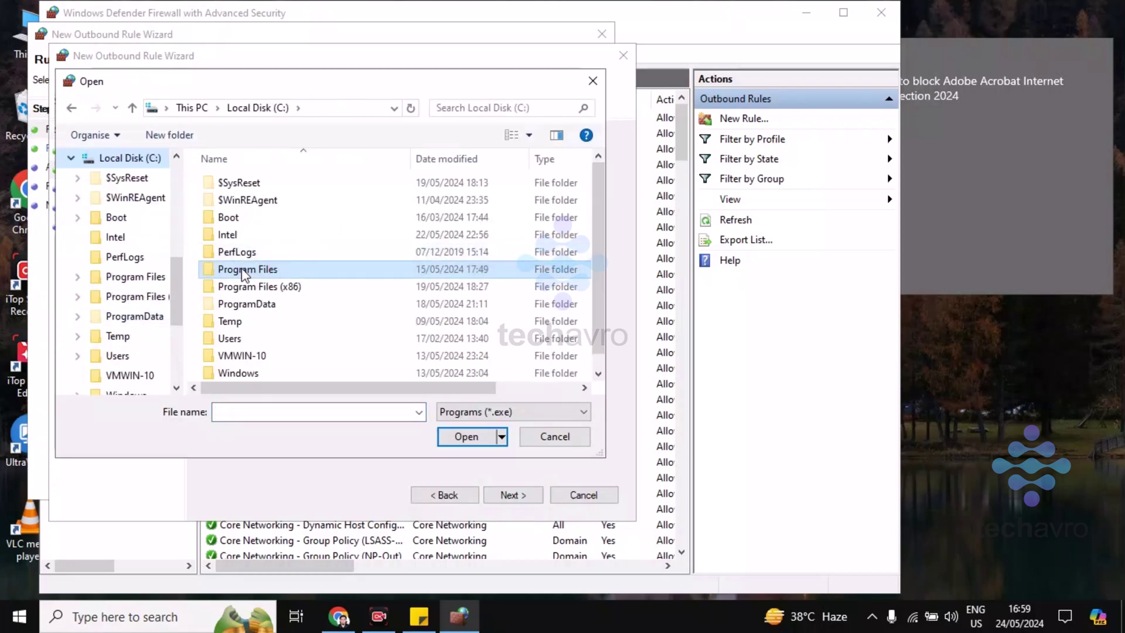
double_click(247, 268)
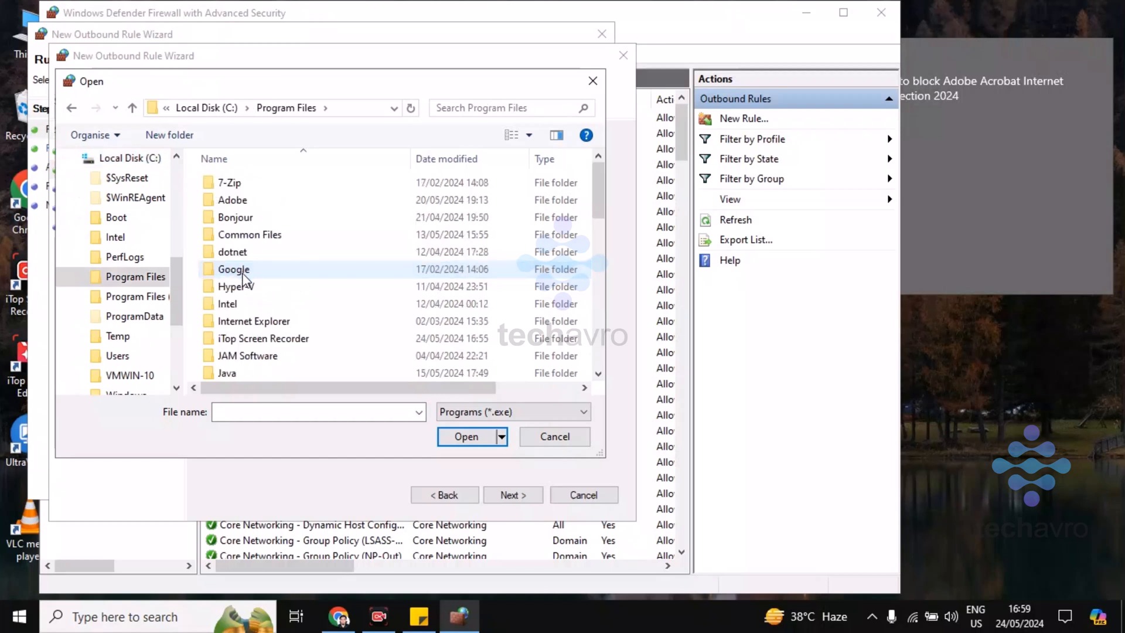
double_click(233, 200)
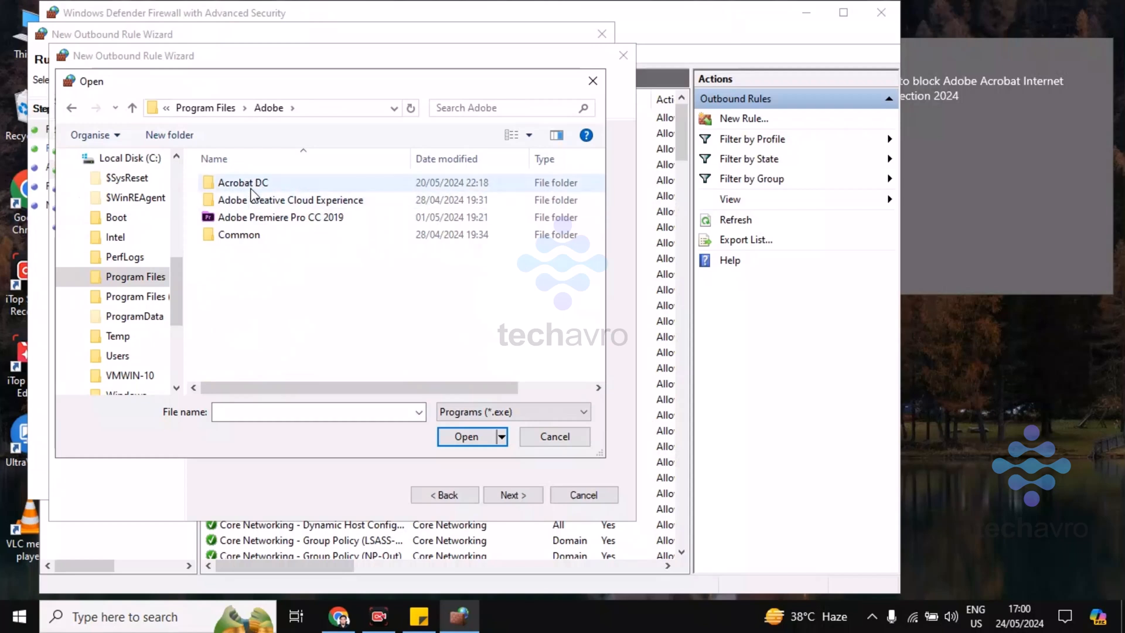
double_click(242, 183)
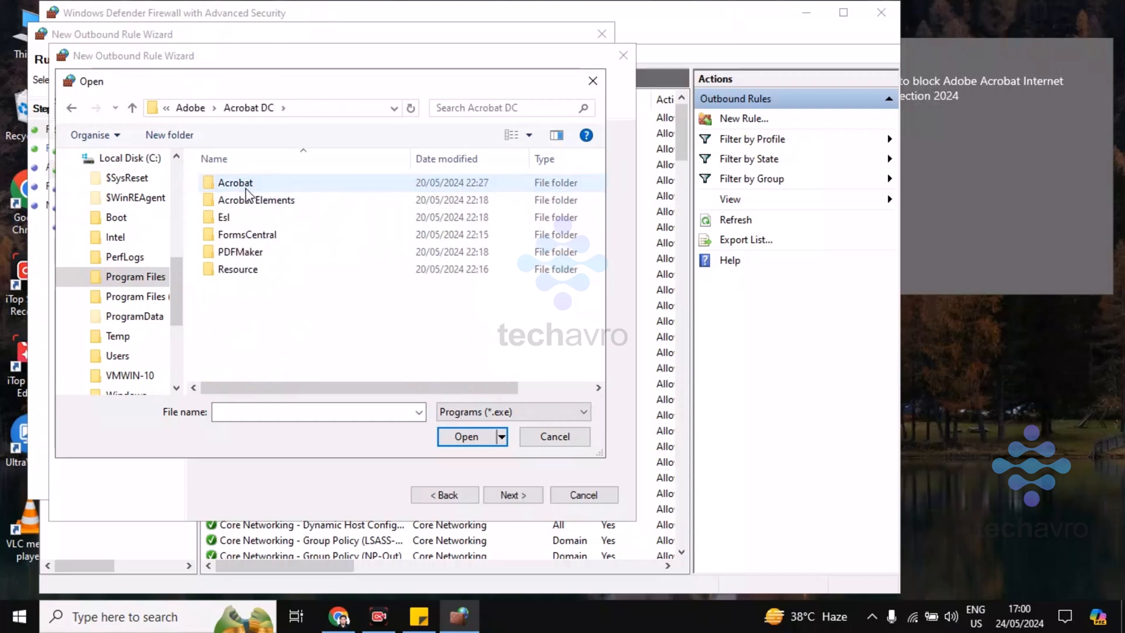
double_click(235, 182)
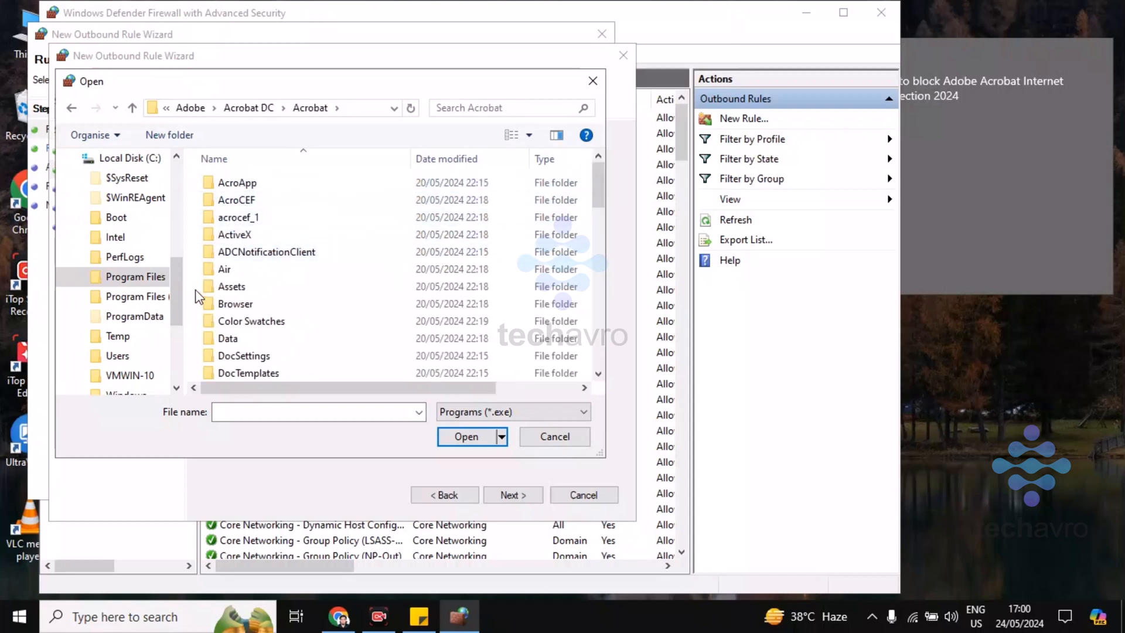
scroll("down", 3)
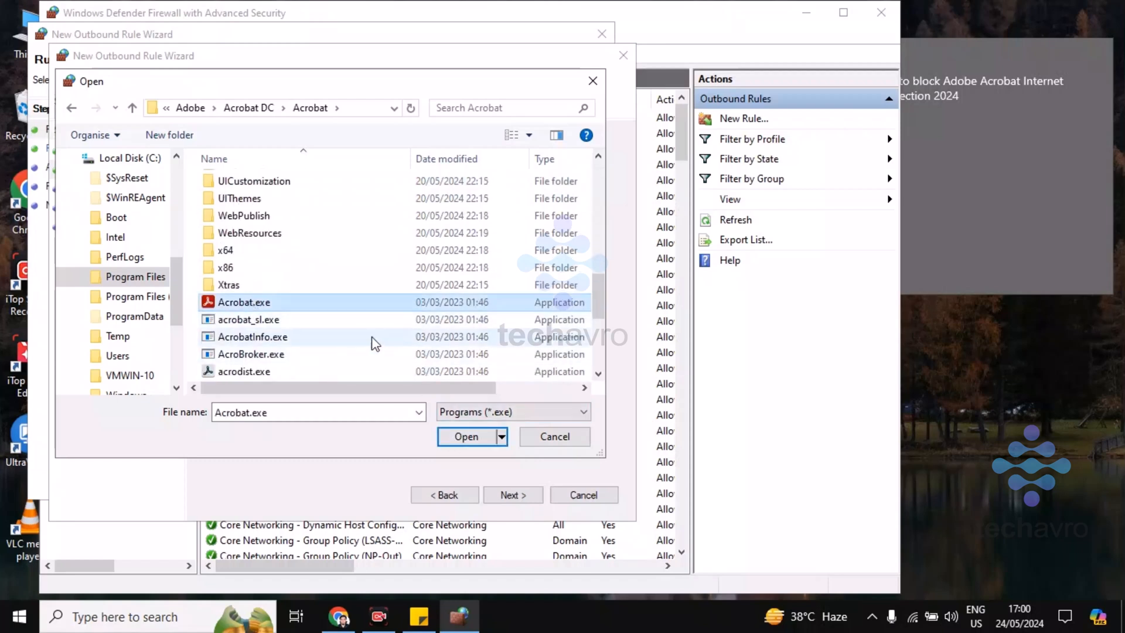
left_click(466, 436)
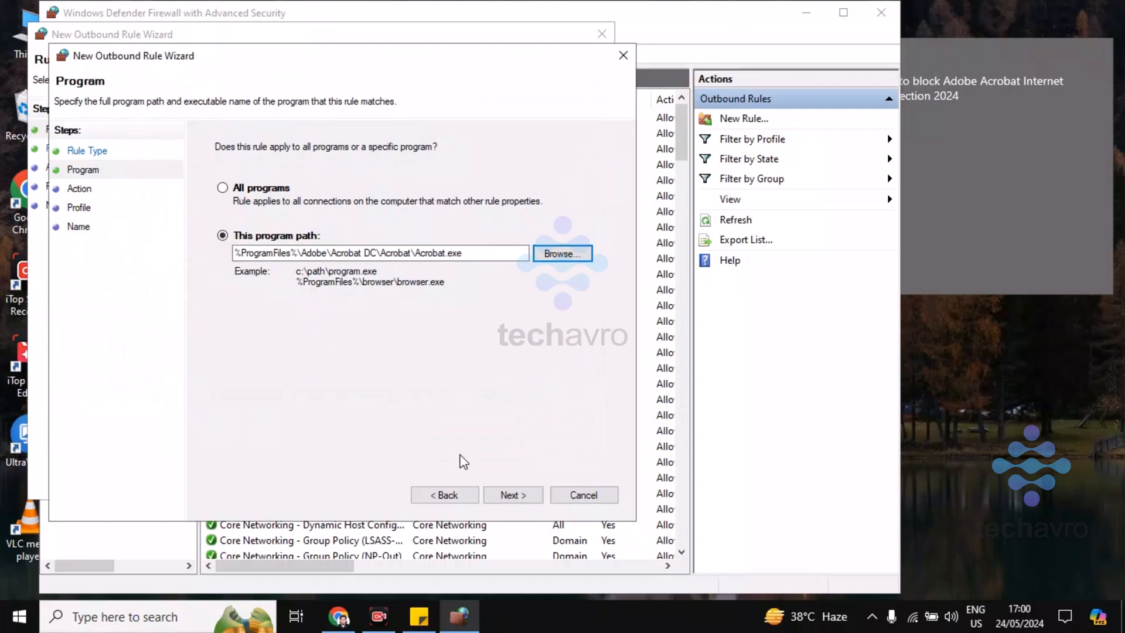
Keep Block the connection and all profiles, dismissing the missing-name warning
left_click(512, 494)
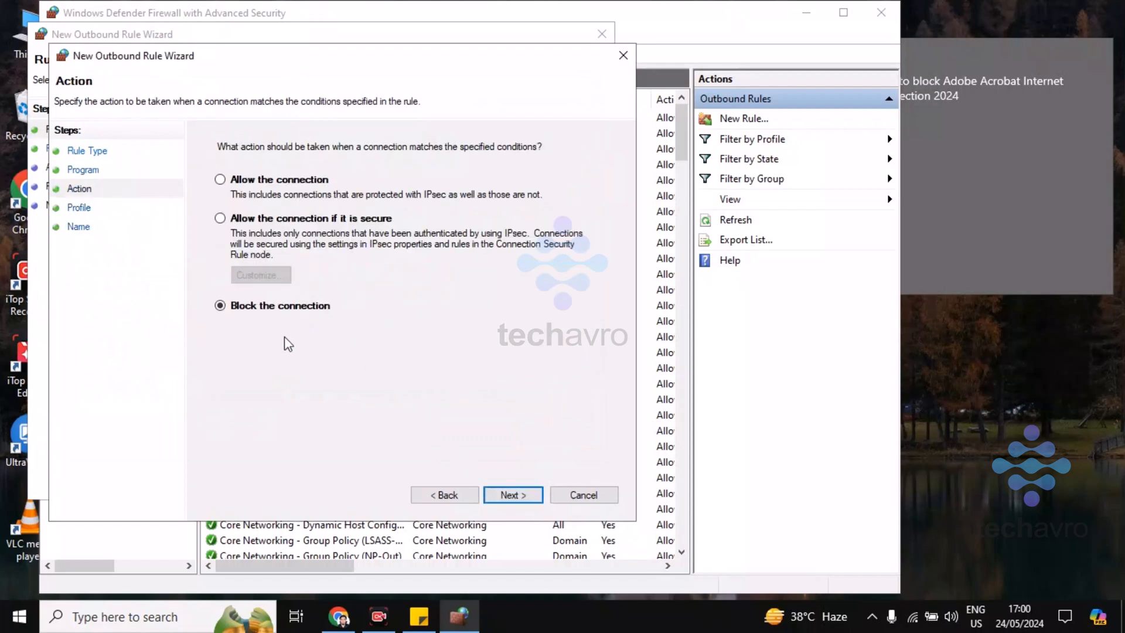
mouse_move(512, 494)
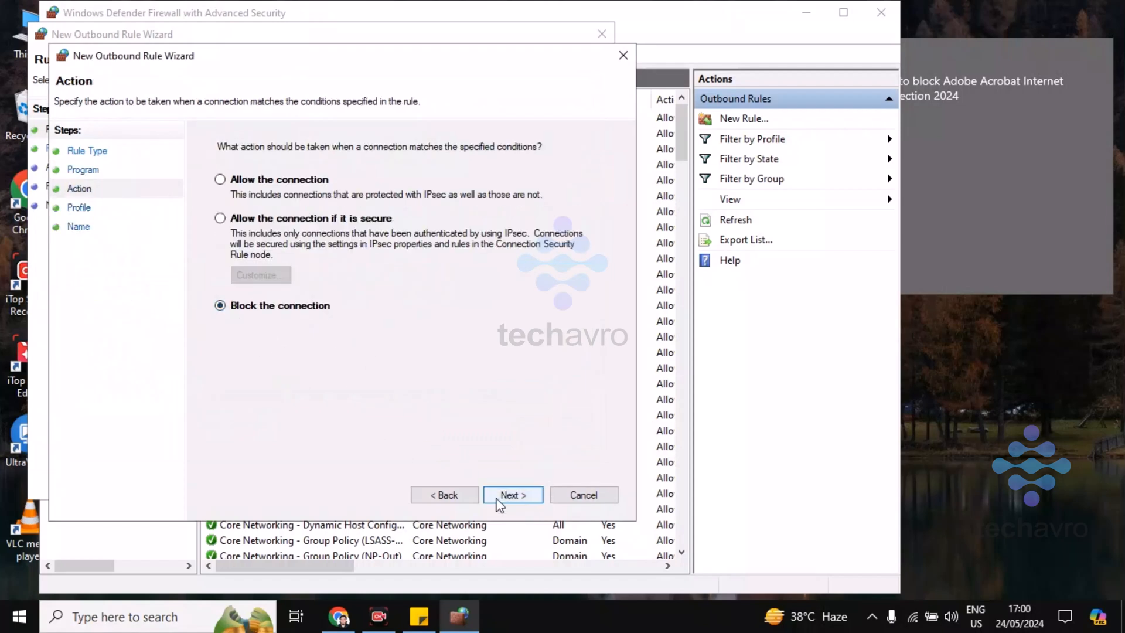
left_click(512, 494)
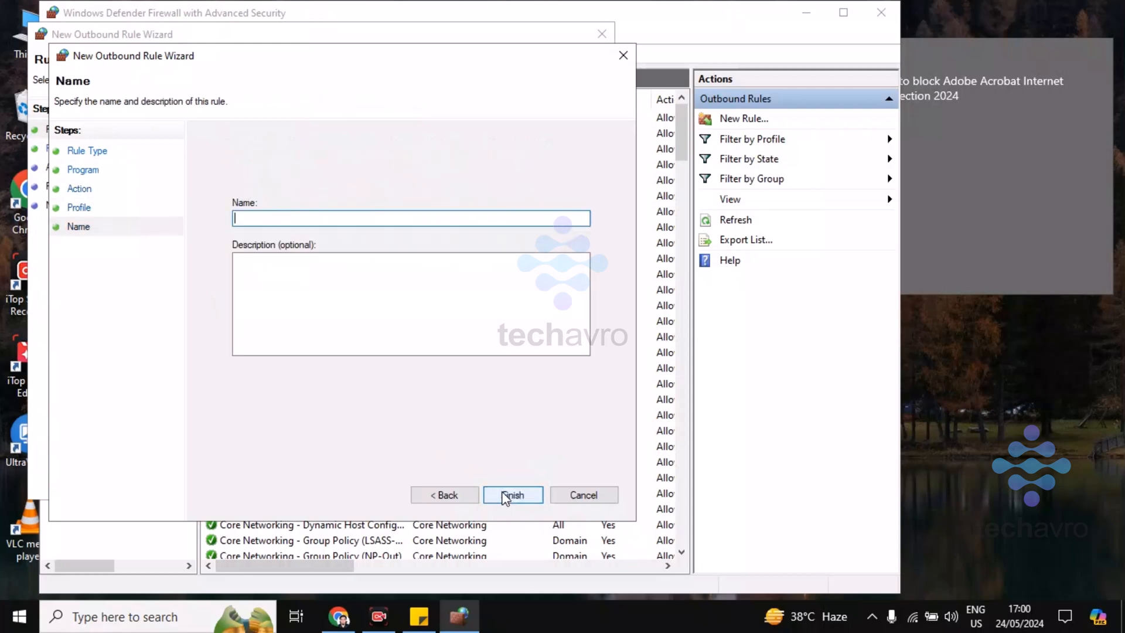
left_click(512, 495)
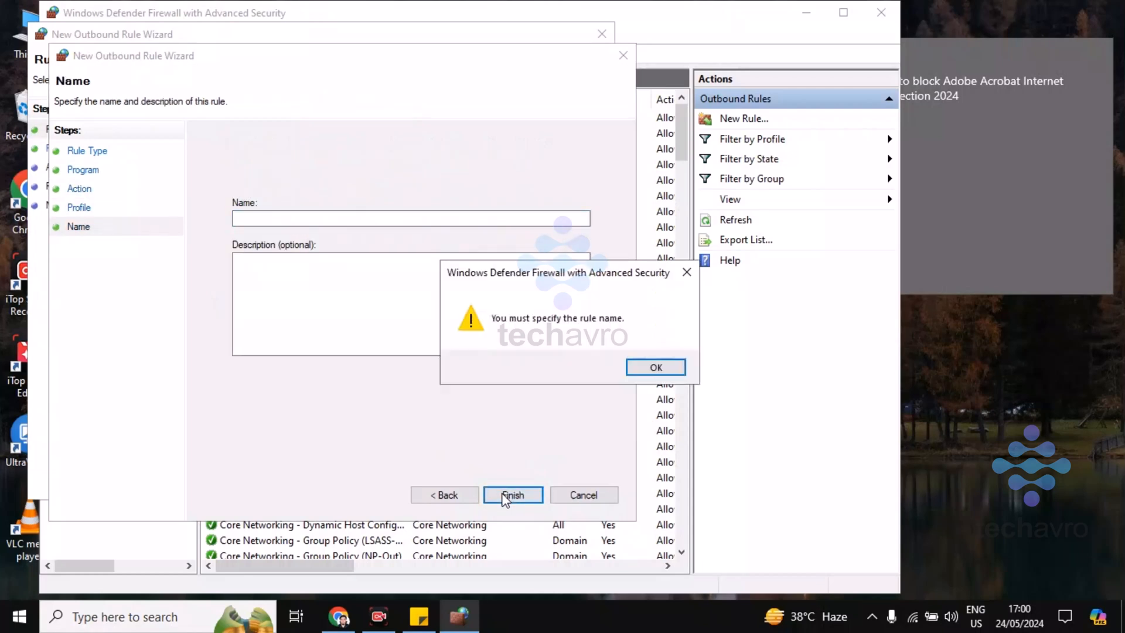
left_click(654, 367)
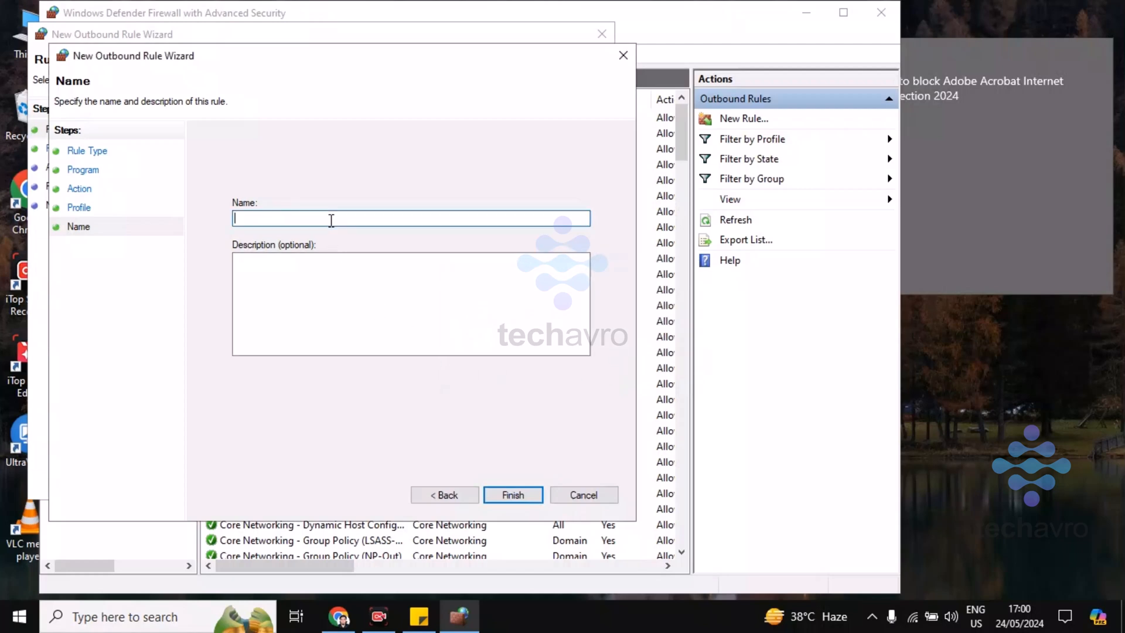
Name the outbound rule Acrobat, finish it and advance a fresh program rule
type("Acr")
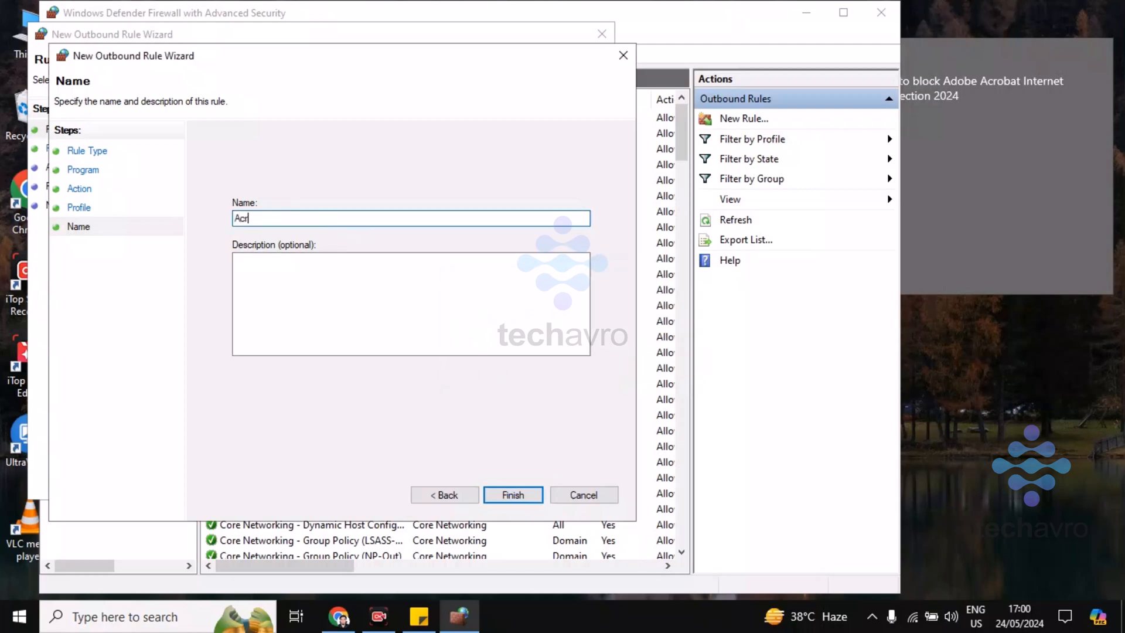
type("obat")
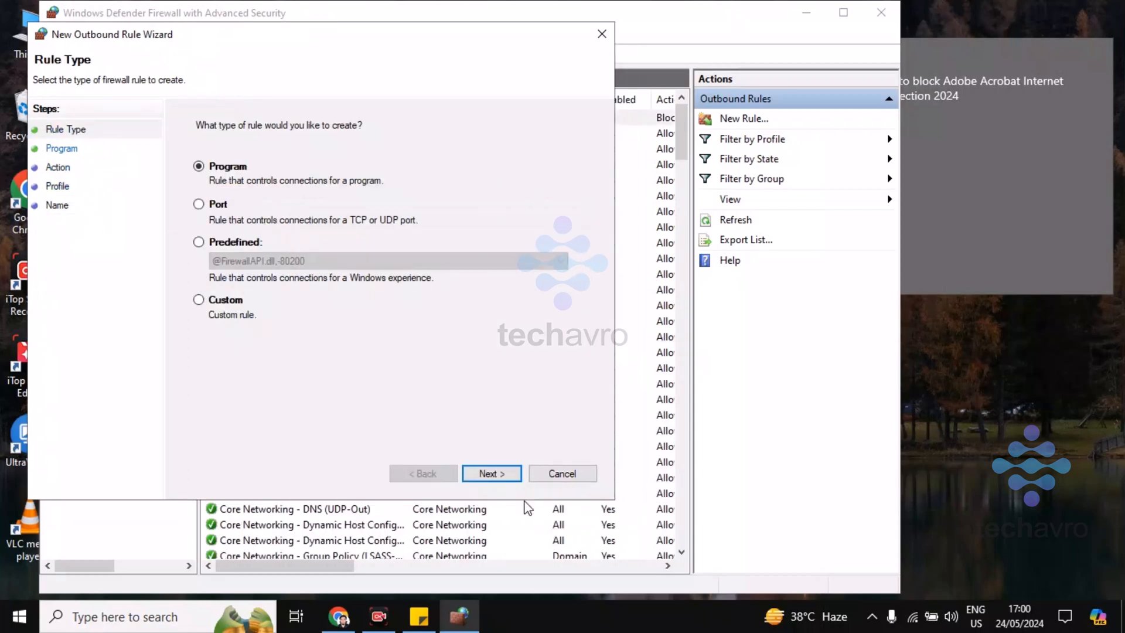
left_click(491, 472)
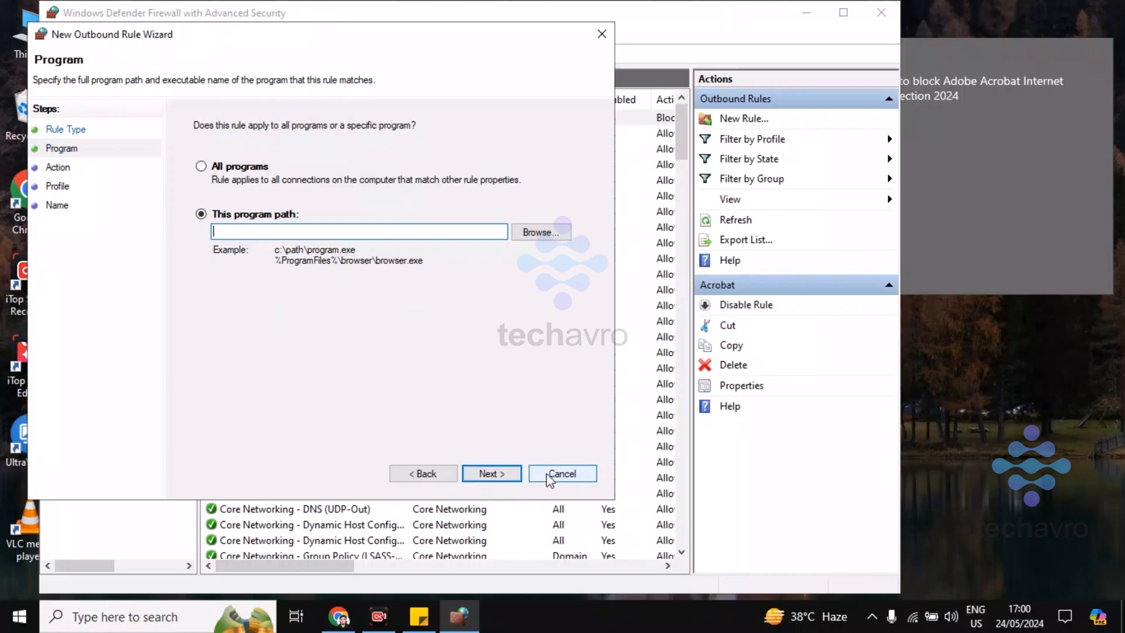
Cancel the unfinished second outbound rule and return to the Windows desktop
left_click(561, 473)
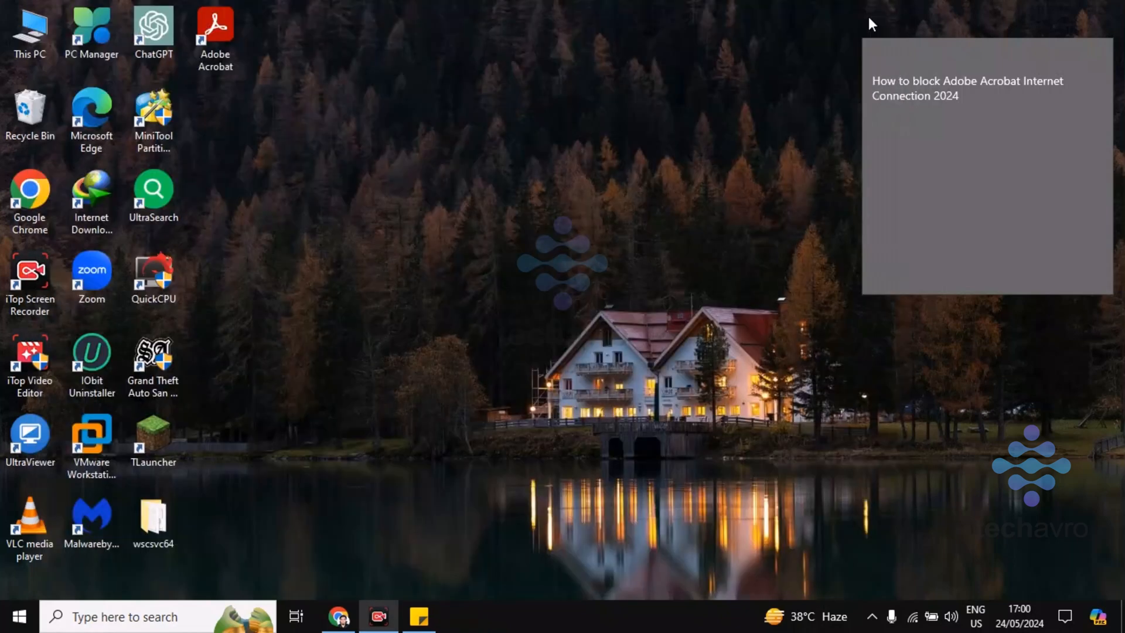
mouse_move(602, 321)
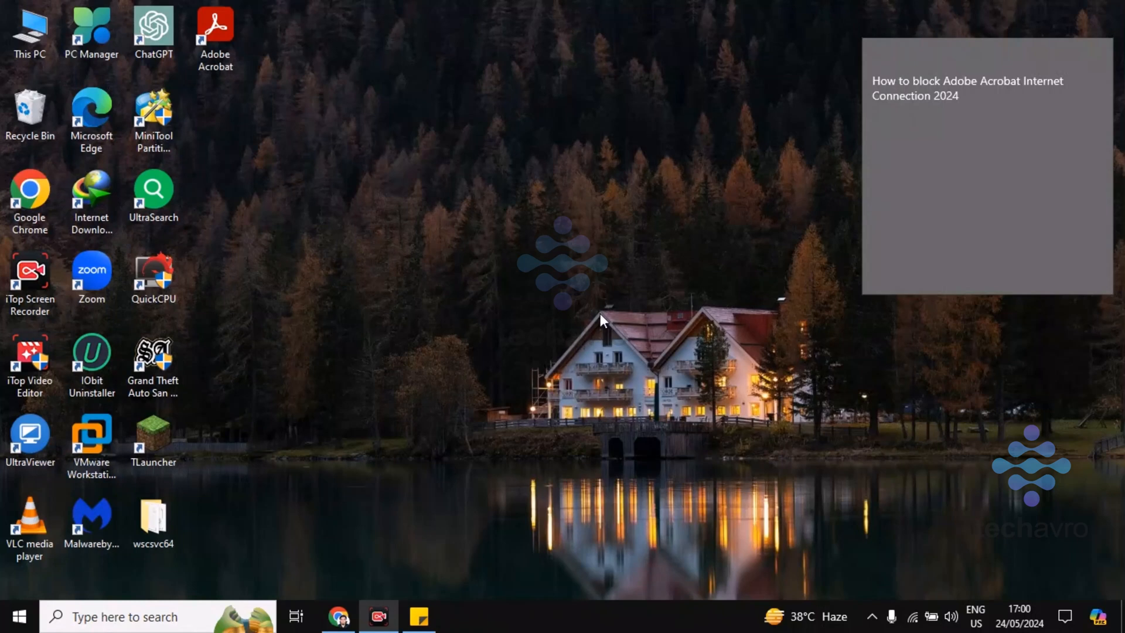
mouse_move(594, 337)
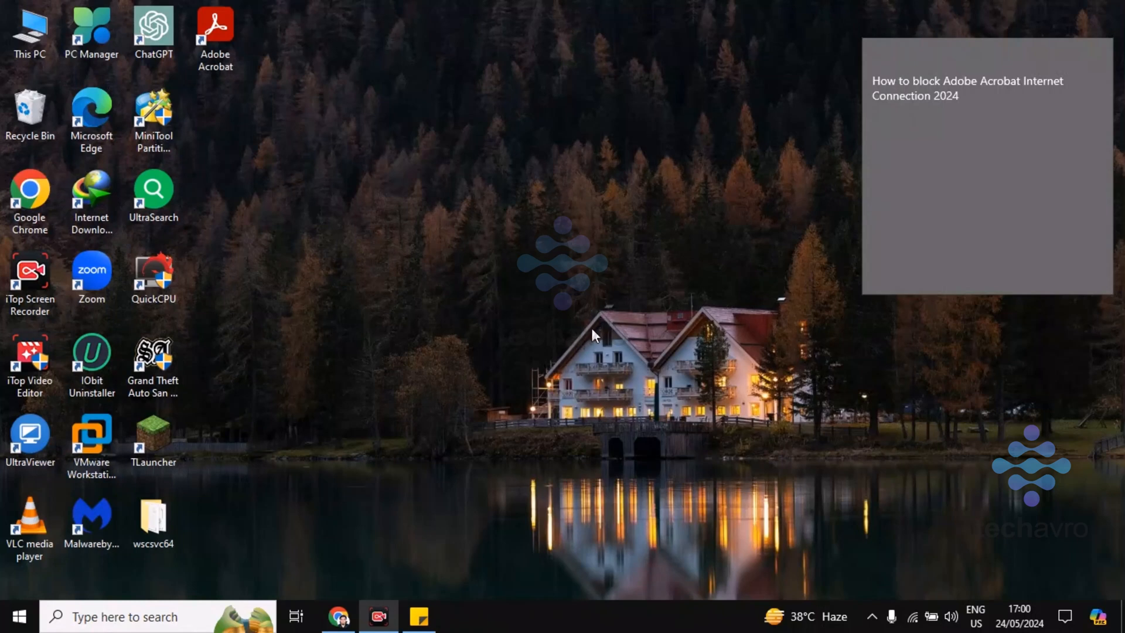
mouse_move(594, 341)
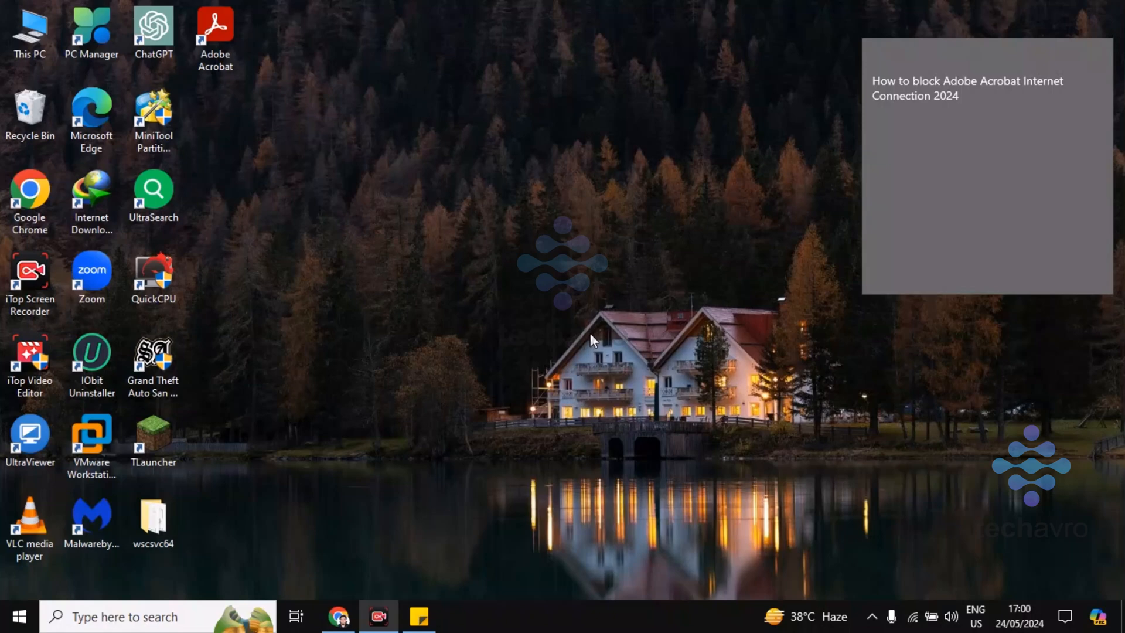